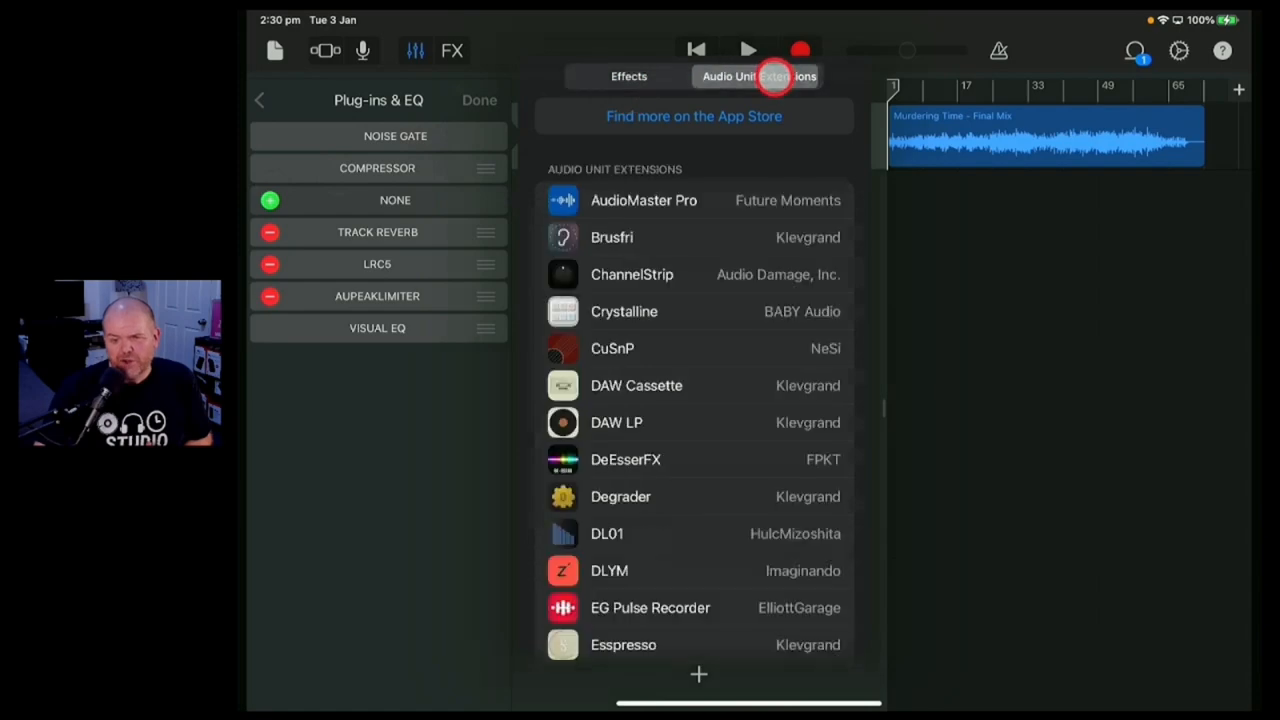
Dismiss the plug-in chooser and chain, returning to the Audio Recorder track timeline
scroll("down", 3)
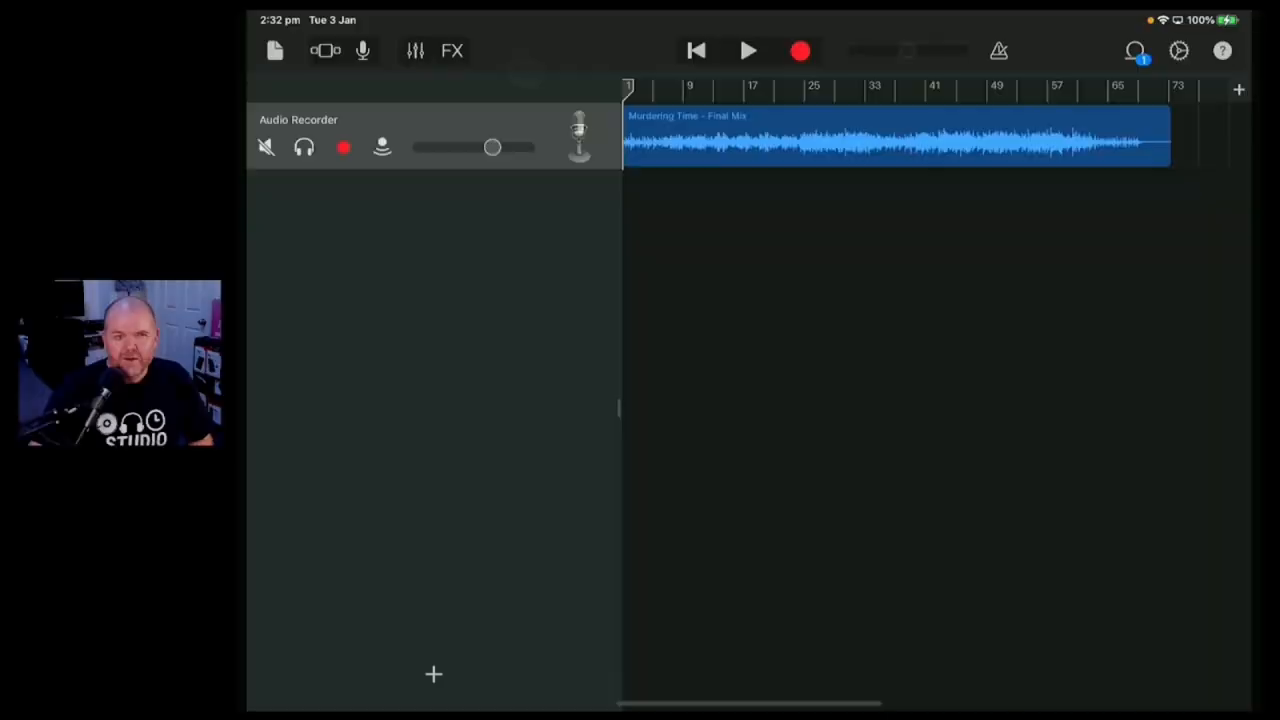
Reopen the Audio Recorder track's Plug-ins & EQ chain and open the effect picker for a new slot
left_click(414, 50)
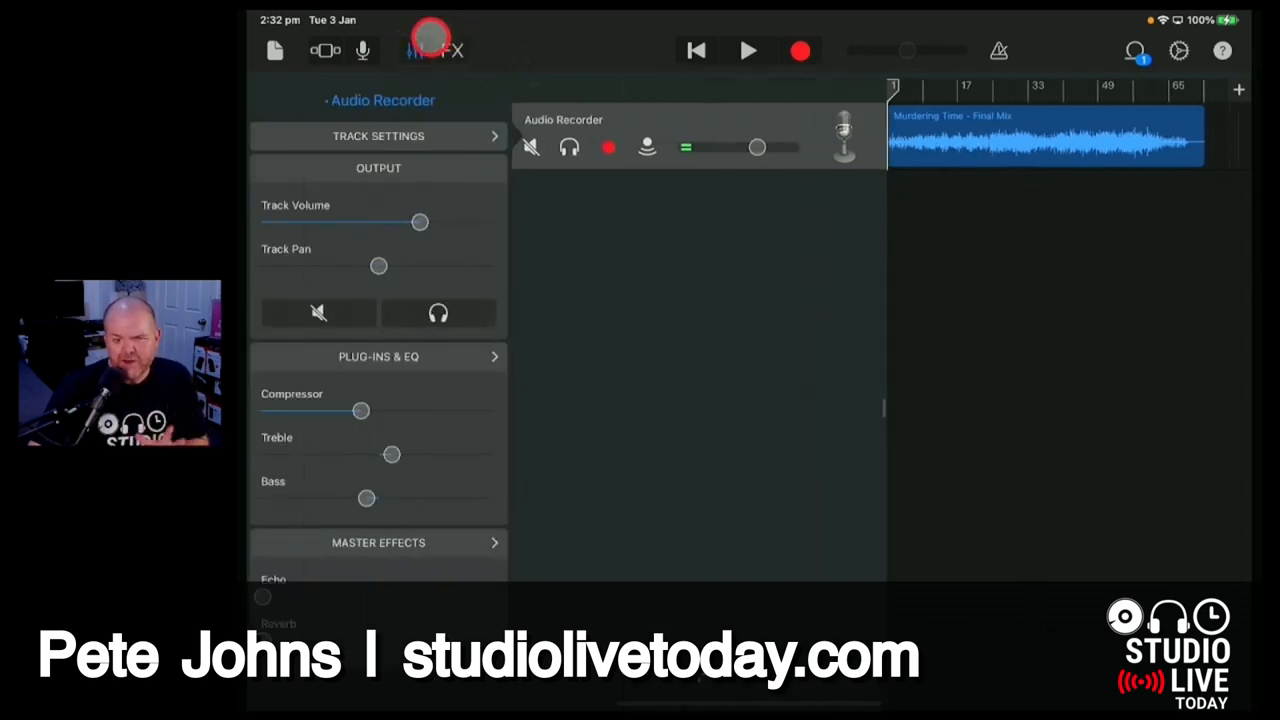
left_click(378, 356)
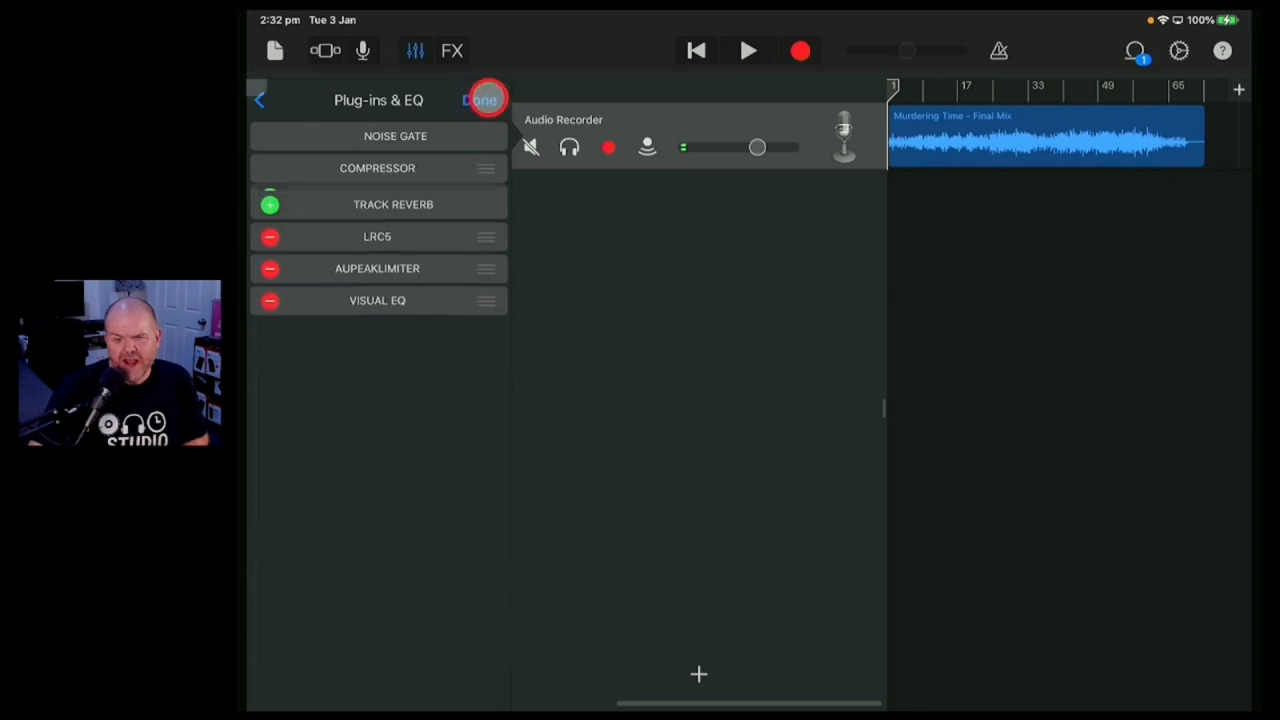
left_click(270, 204)
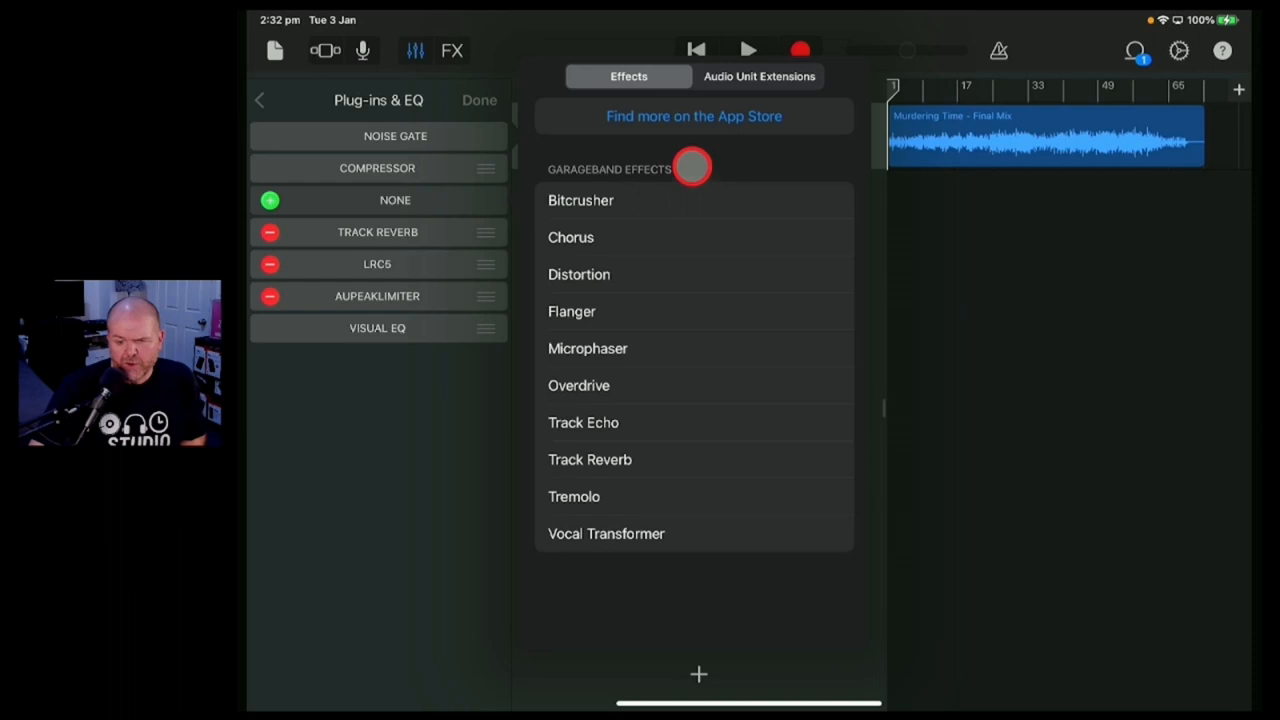
Switch to Audio Unit Extensions and scroll to AUSoundIsolation at the bottom of the list
left_click(759, 76)
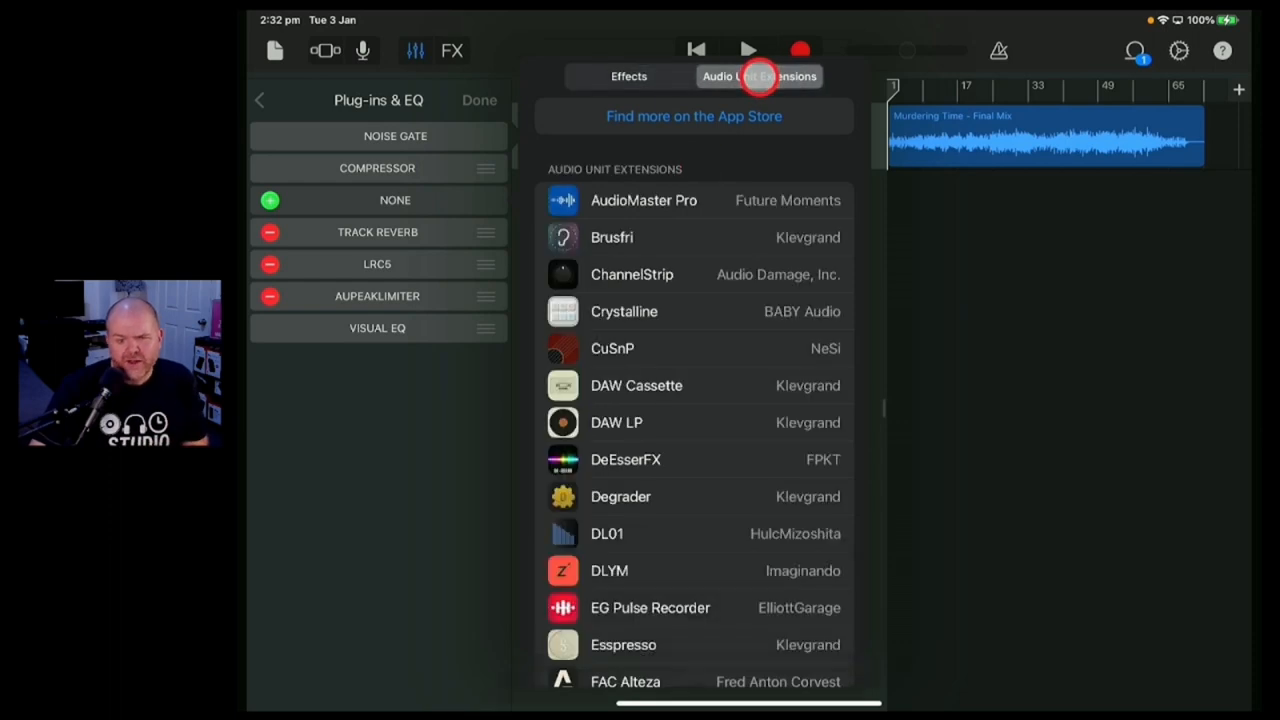
scroll("down", 3)
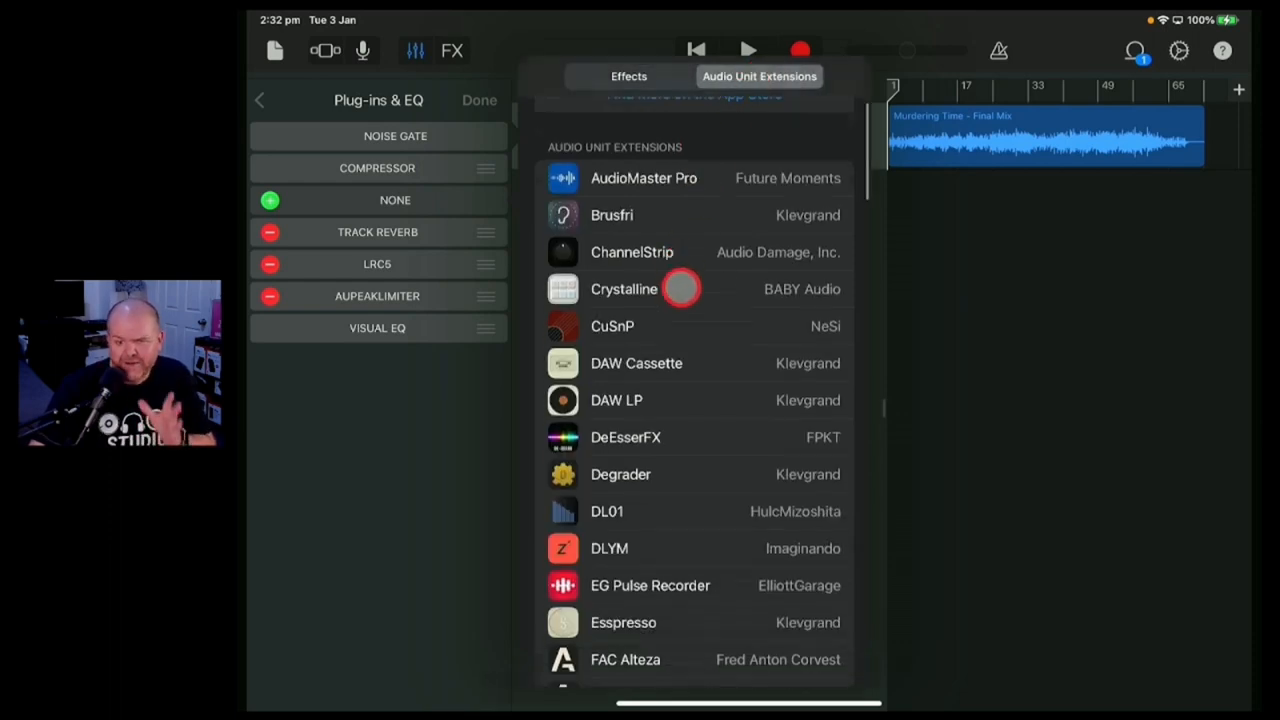
scroll("down", 3)
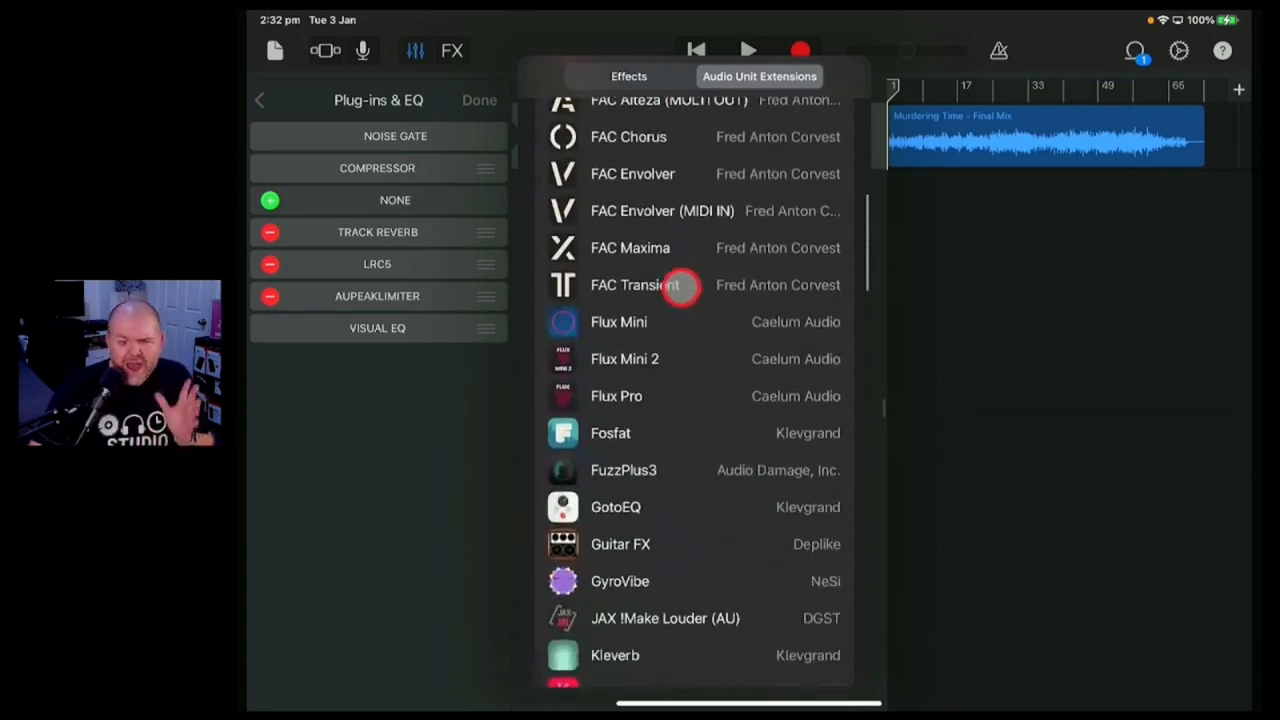
scroll("down", 3)
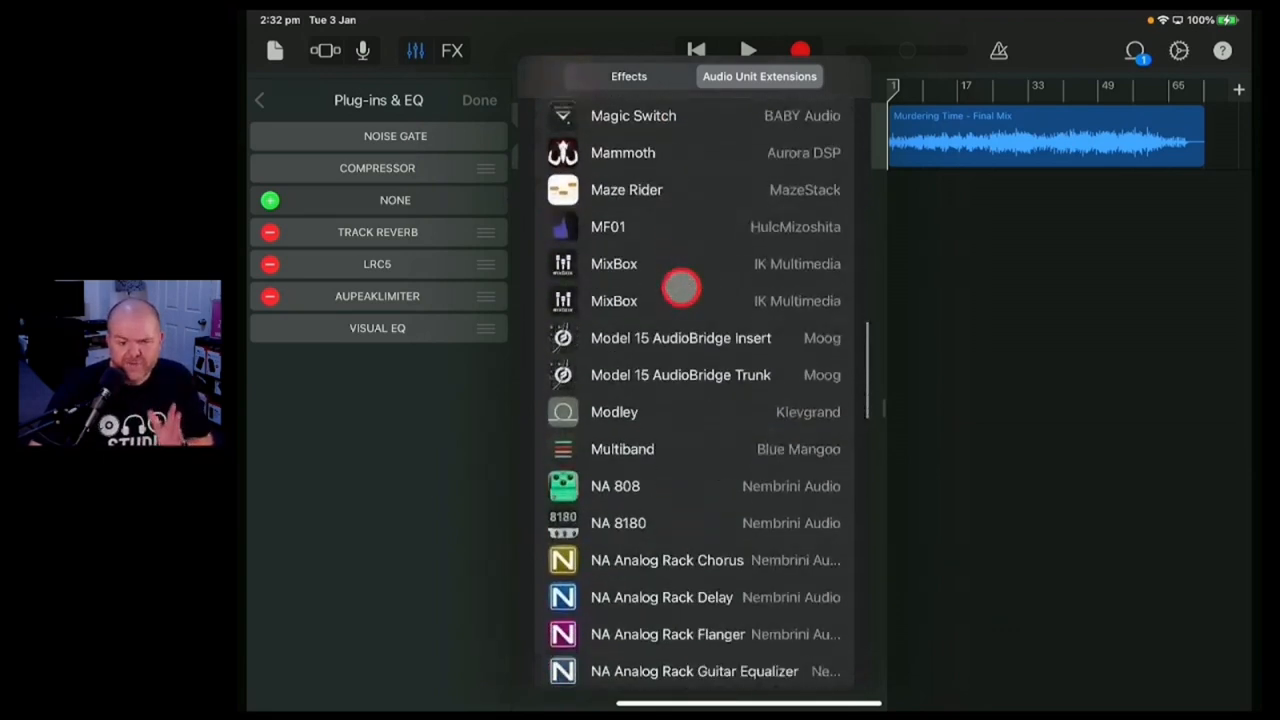
scroll("down", 3)
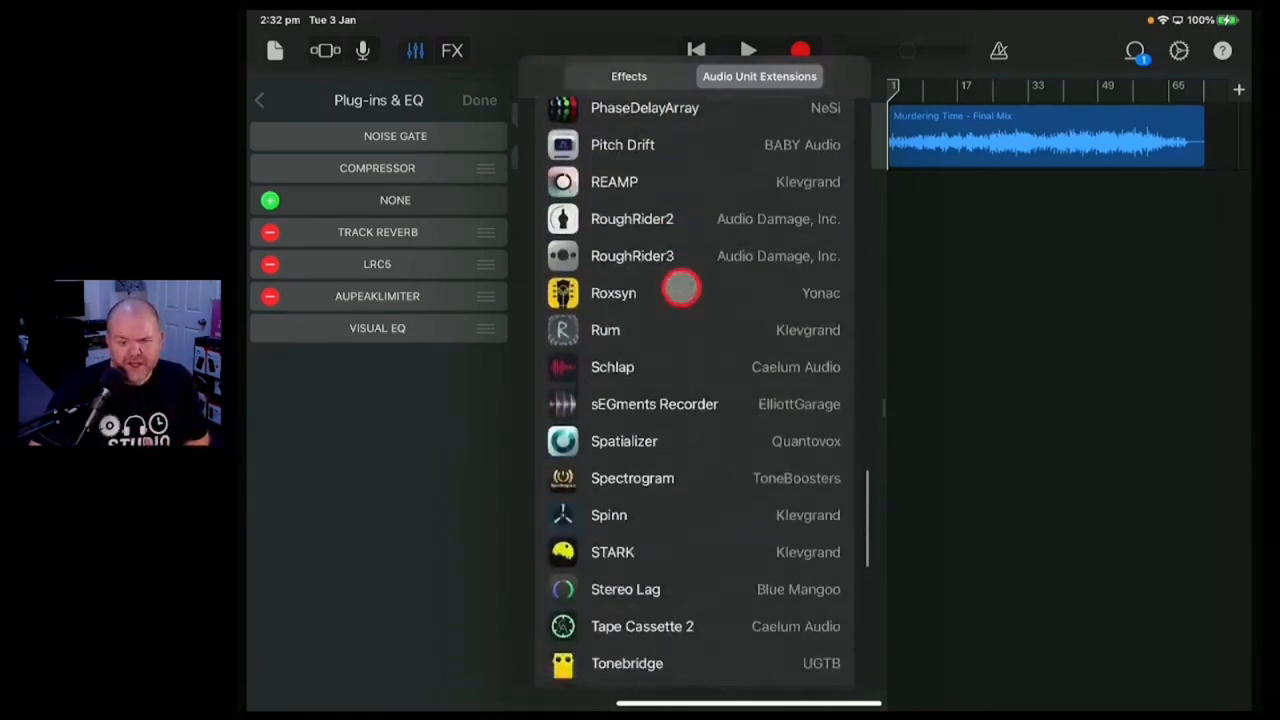
scroll("down", 3)
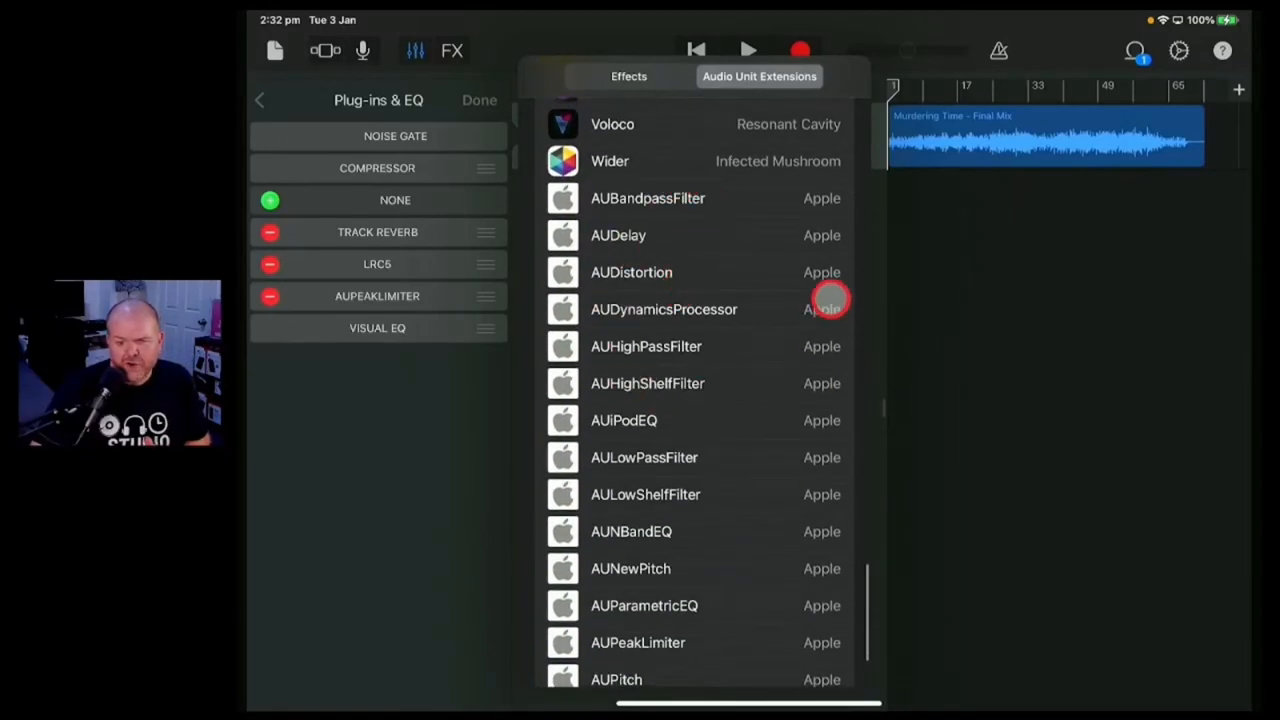
mouse_move(772, 346)
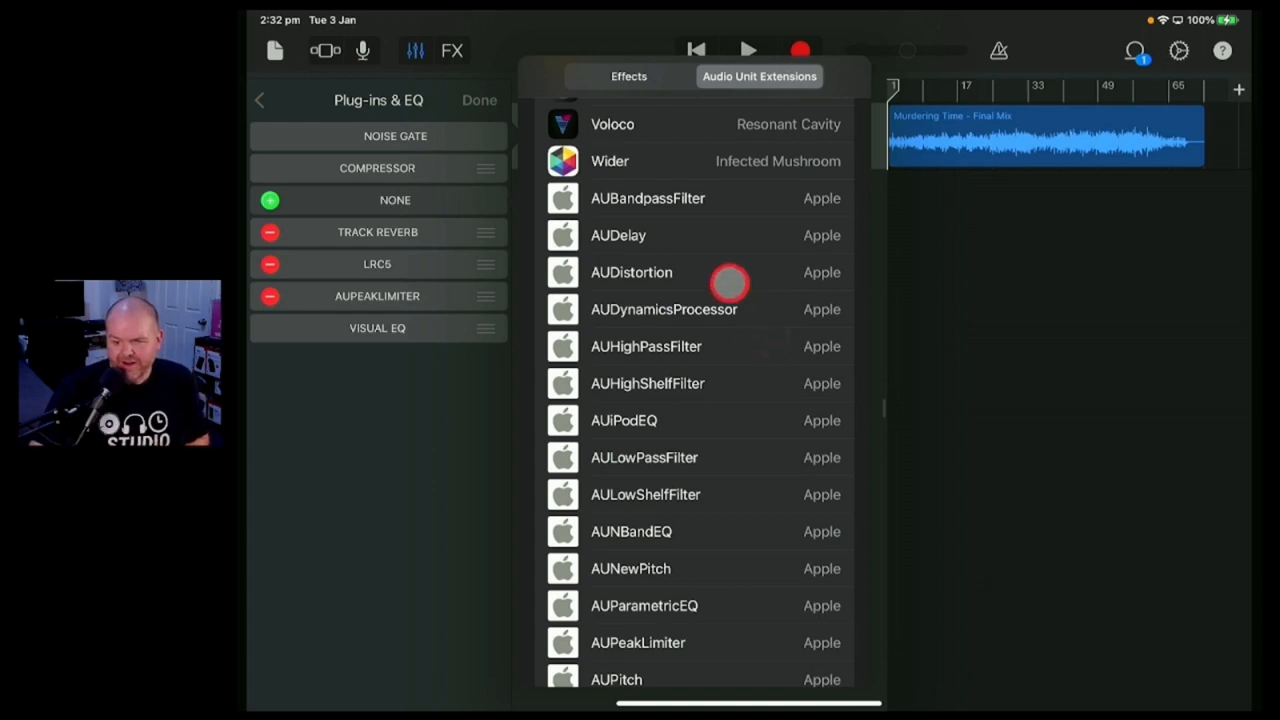
scroll("down", 3)
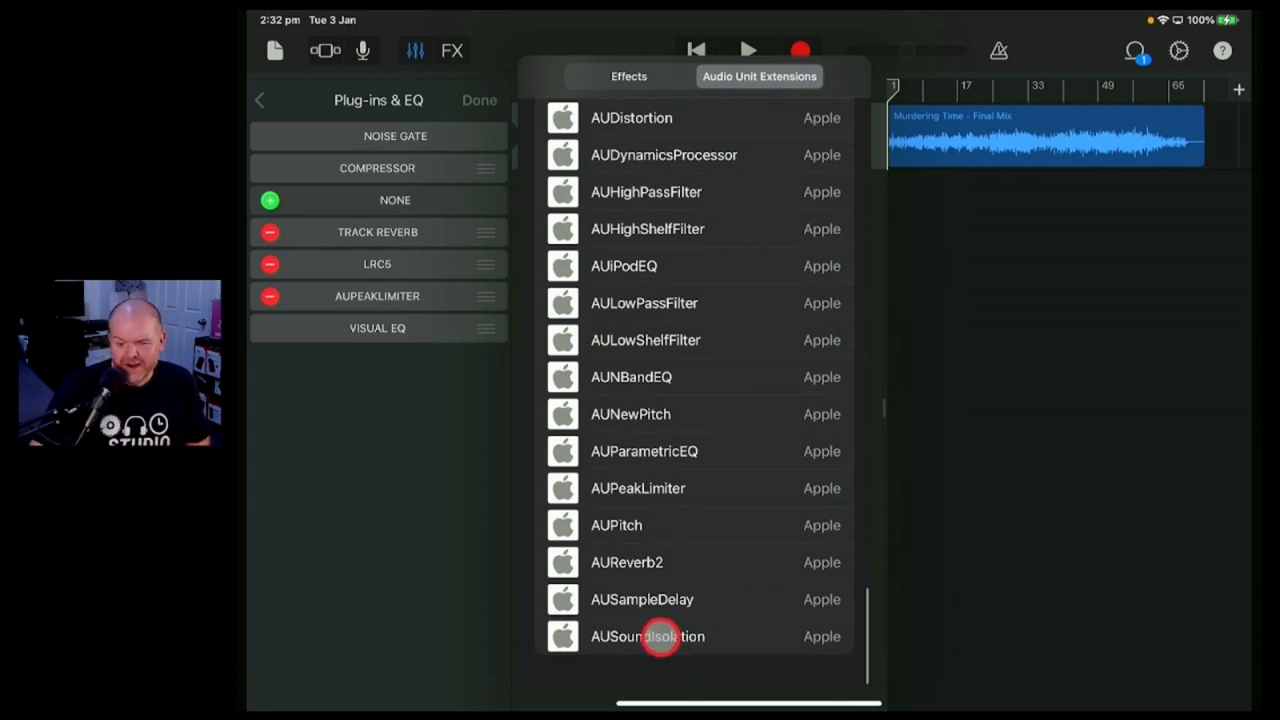
Add AUSoundIsolation after the Compressor, adjusting its Wet/Dry Mix and Sound to Isolate
left_click(648, 636)
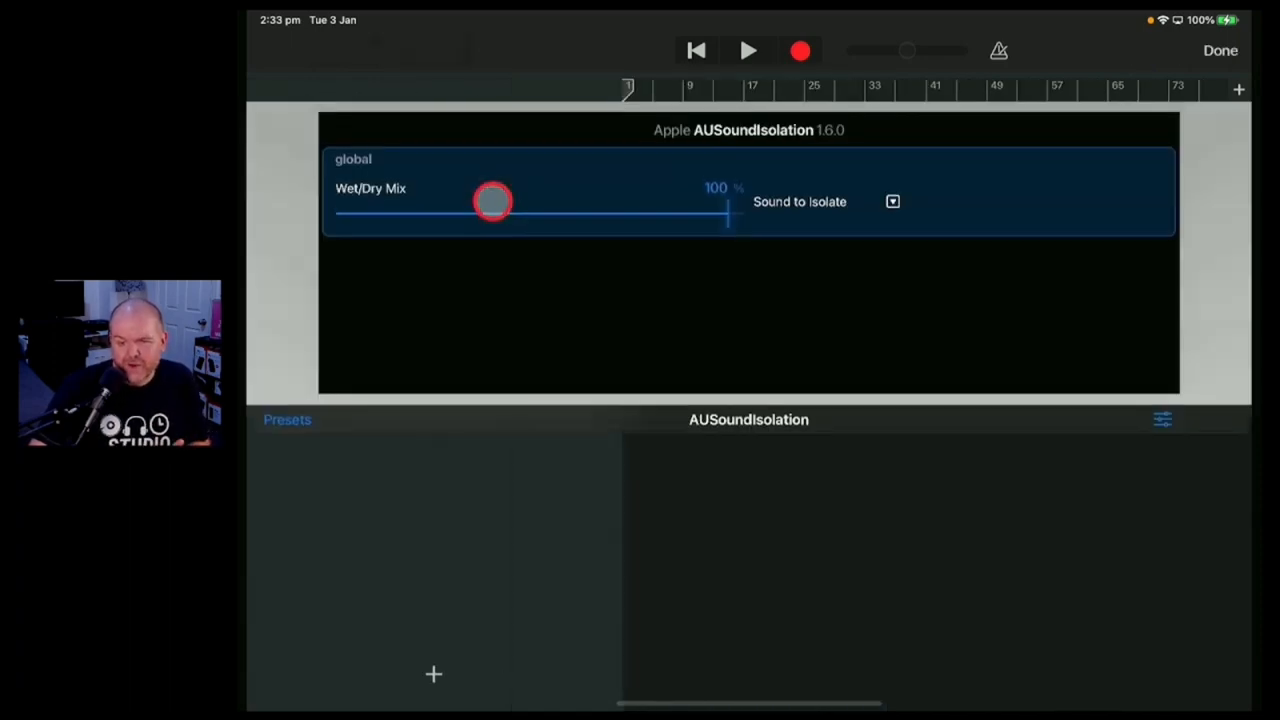
left_click_drag(490, 202, 725, 212)
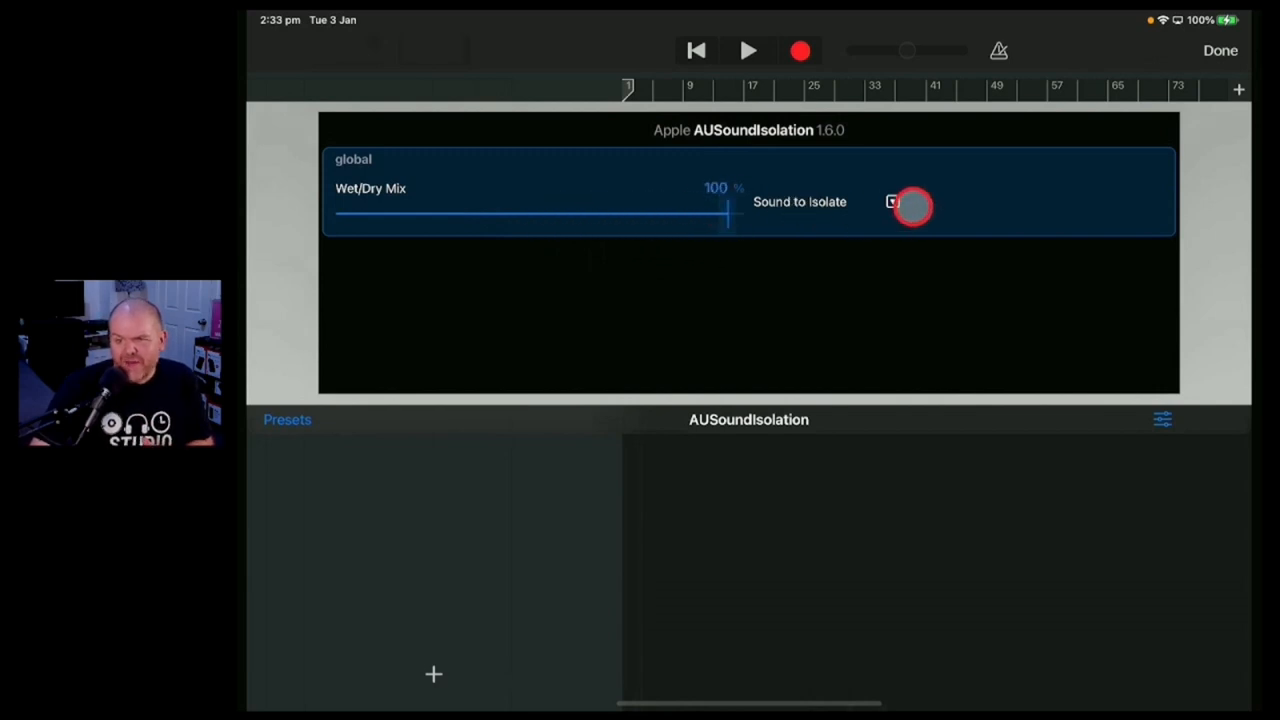
left_click(891, 201)
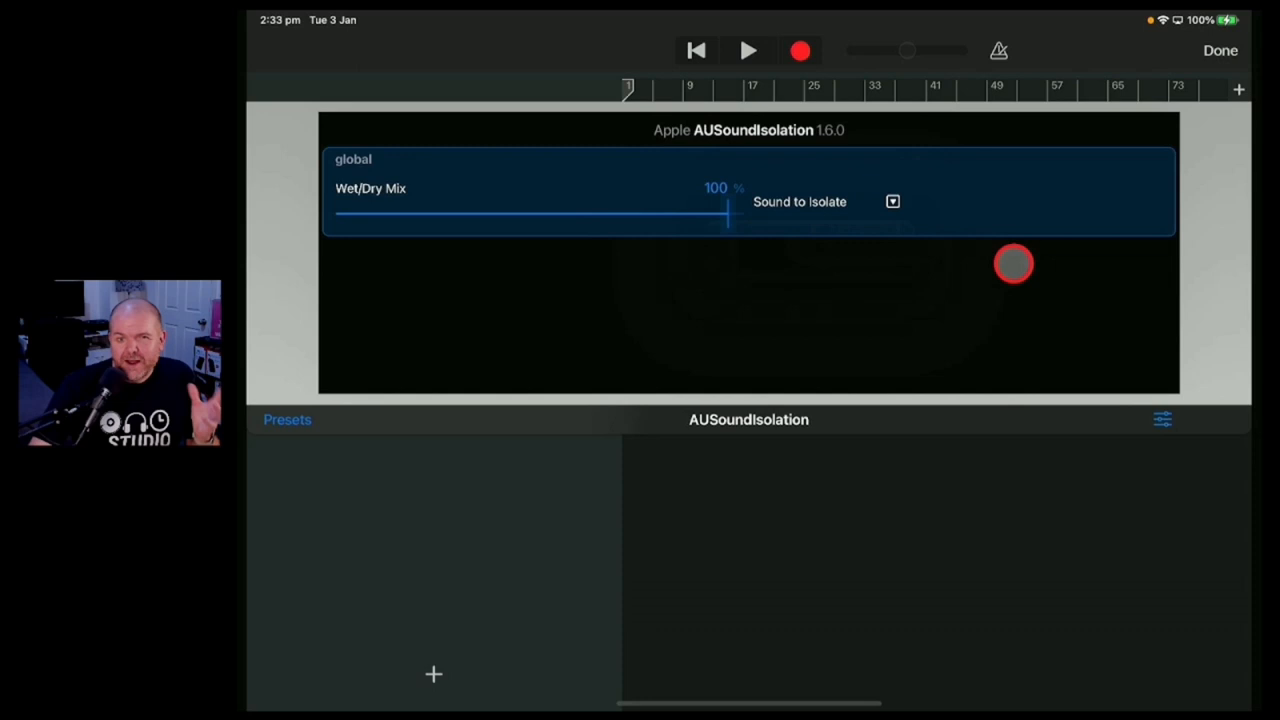
mouse_move(1127, 158)
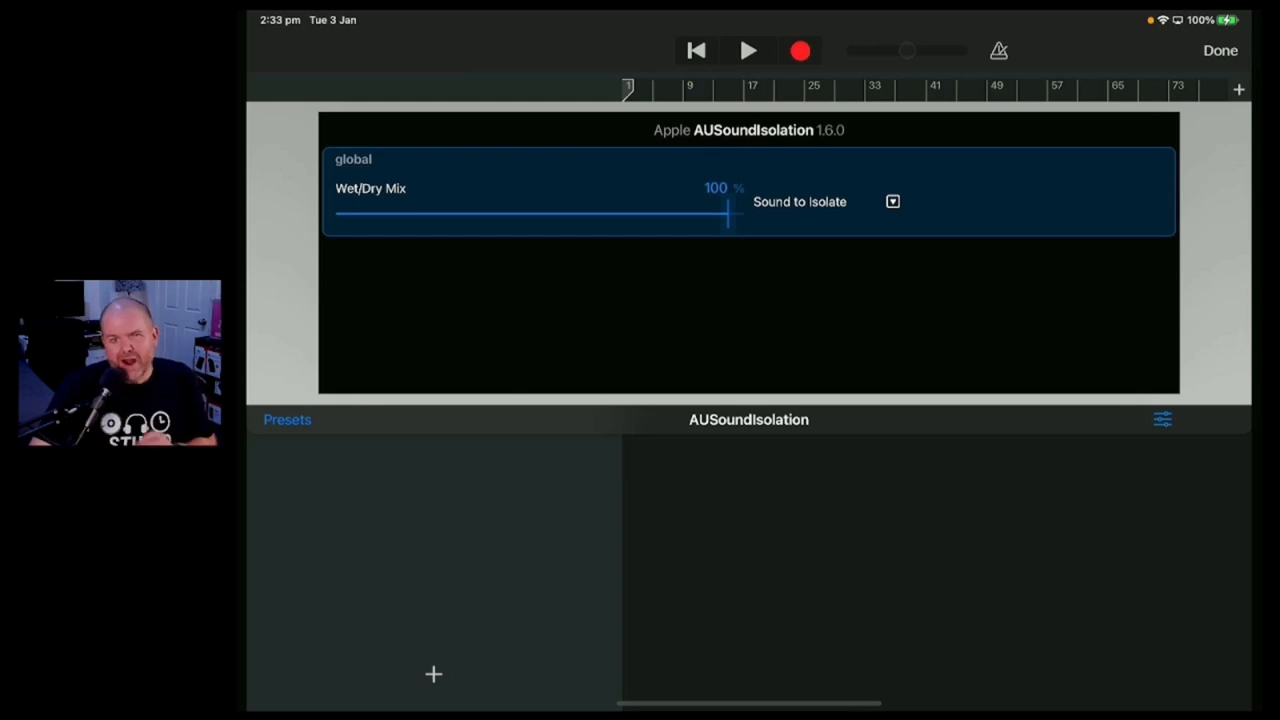
left_click(1220, 50)
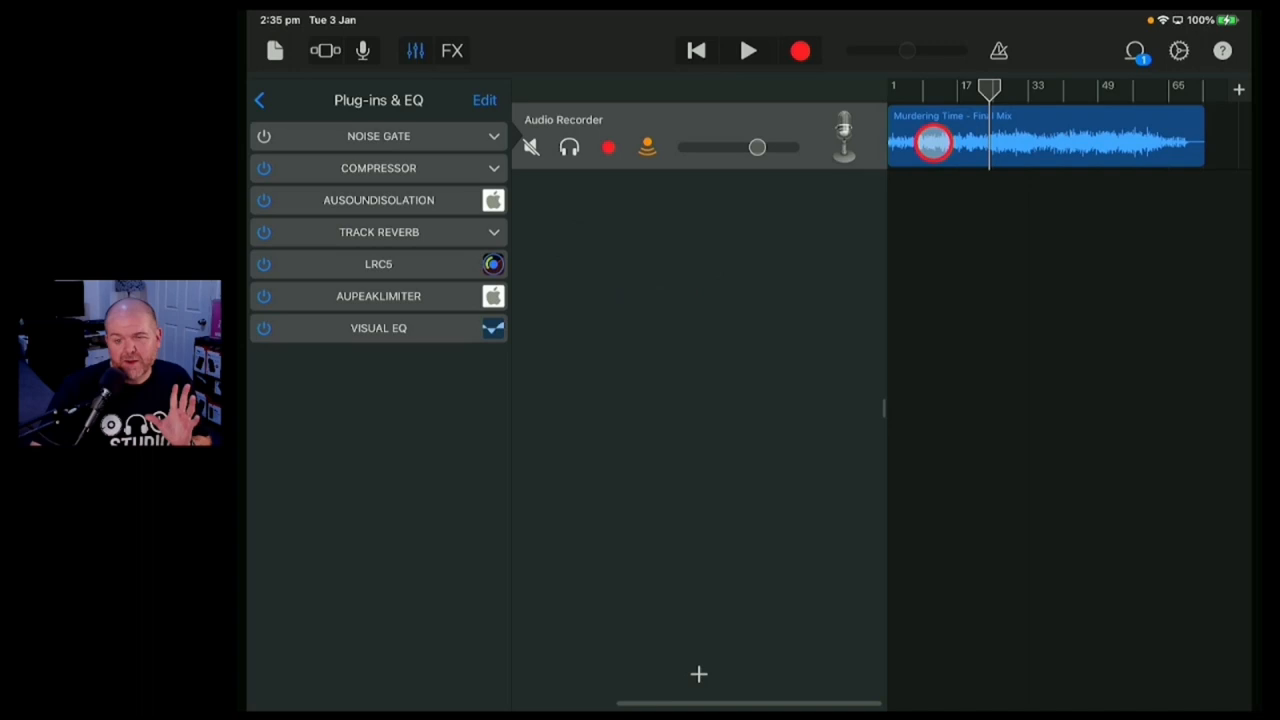
Bypass AUSoundIsolation and start and stop song playback to listen
left_click(264, 200)
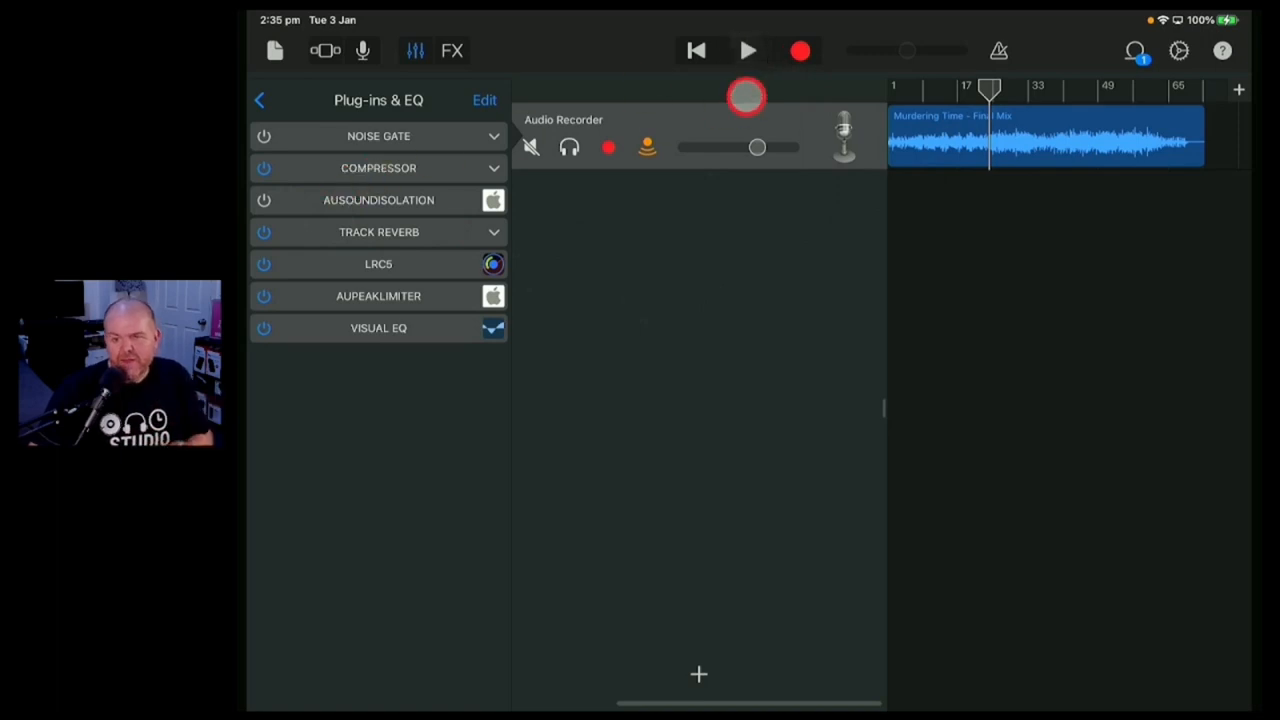
left_click(748, 50)
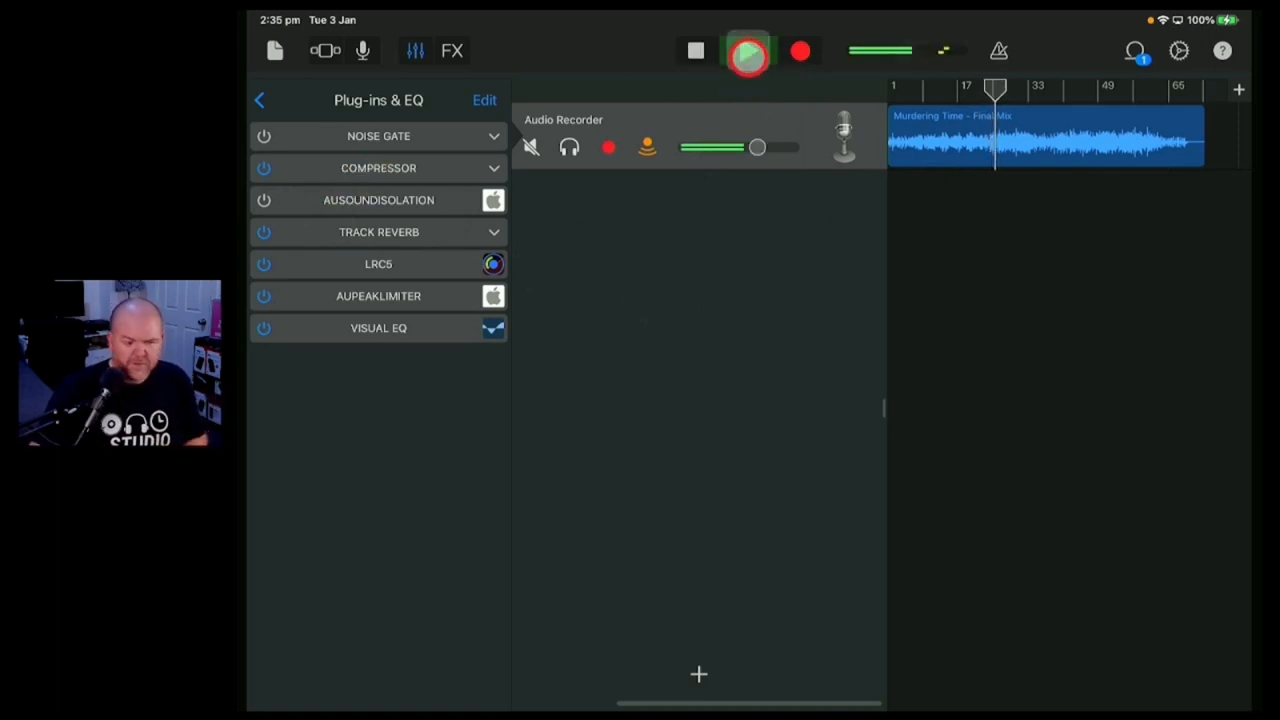
left_click(748, 51)
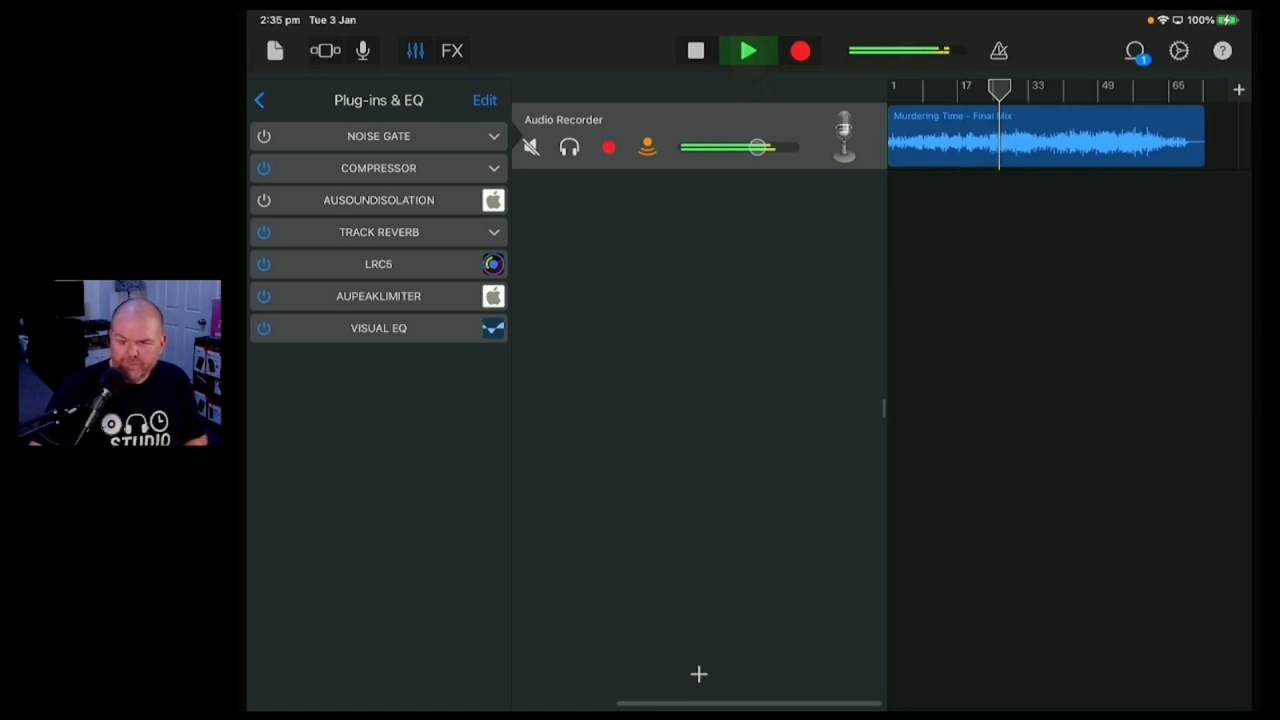
left_click(748, 51)
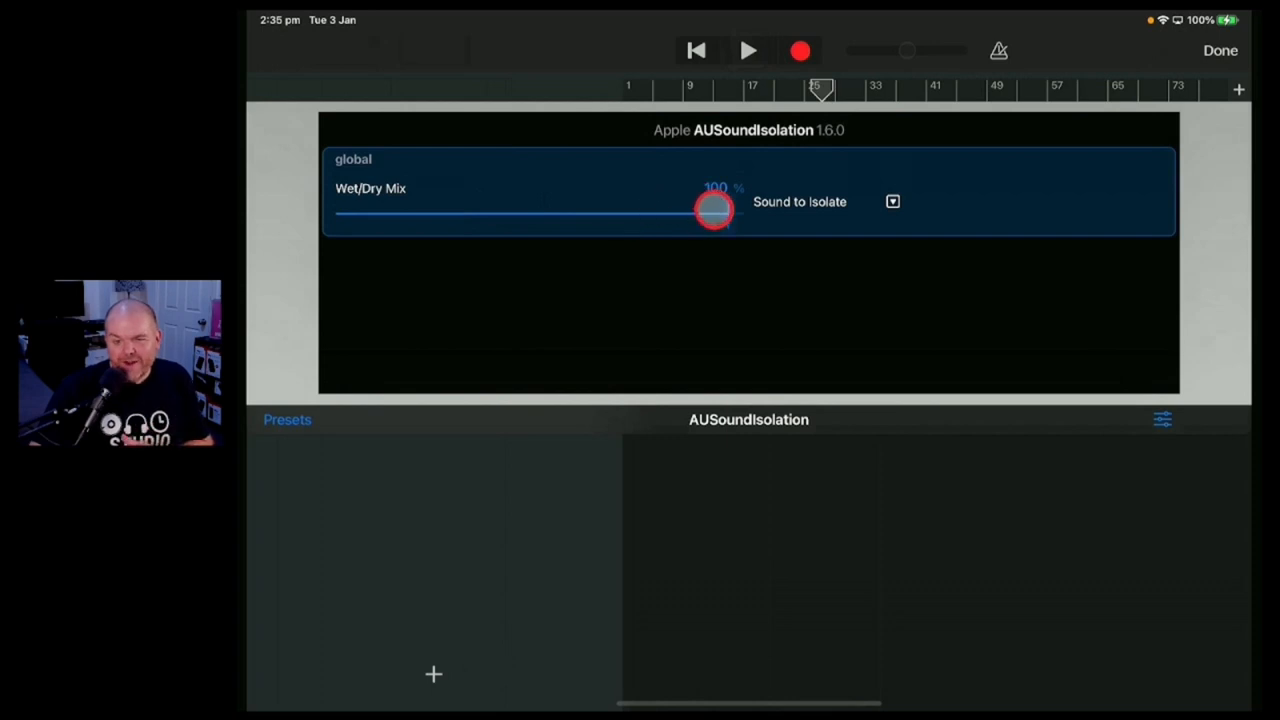
Set AUSoundIsolation's Sound to Isolate to Voice and close its editor
left_click_drag(714, 209, 712, 218)
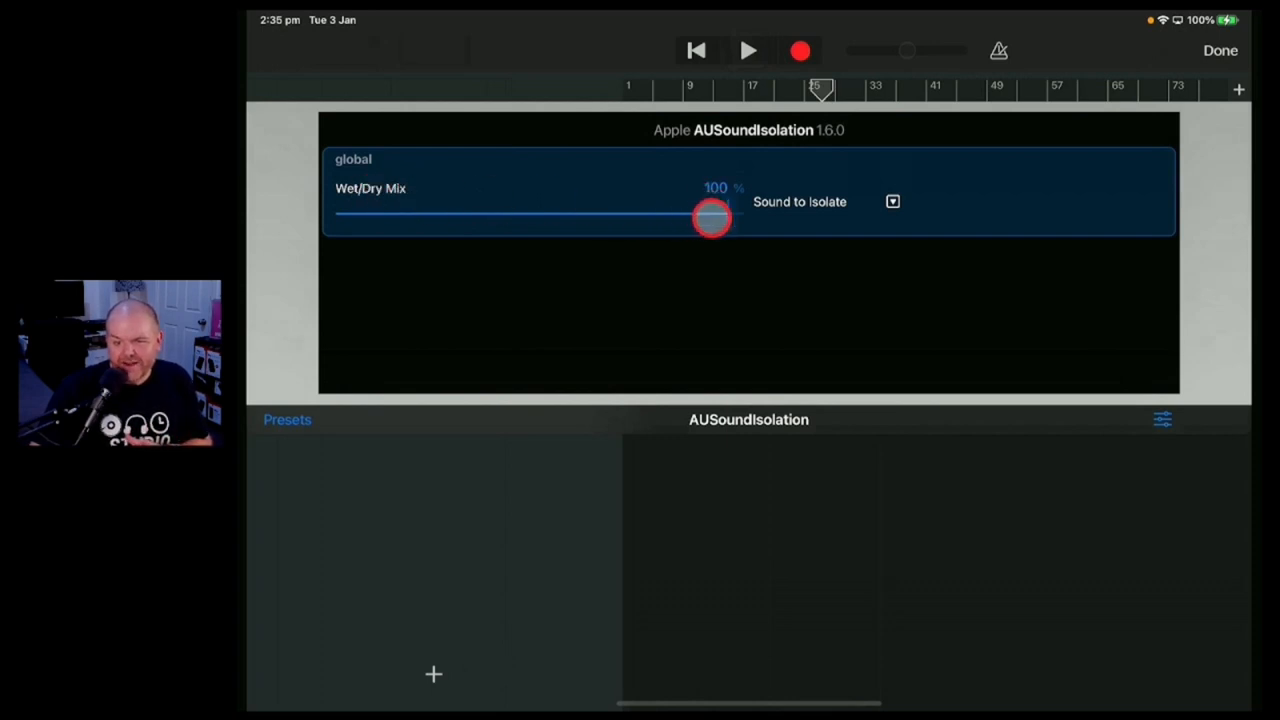
left_click(891, 201)
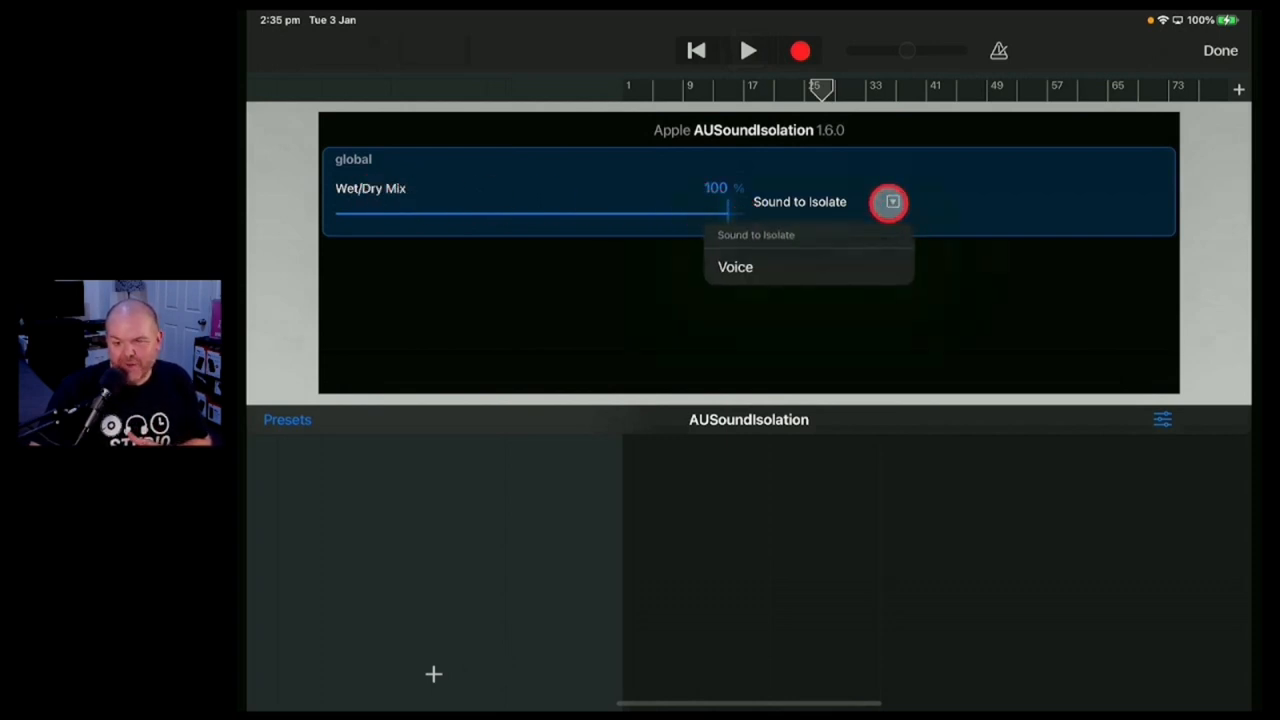
left_click(735, 266)
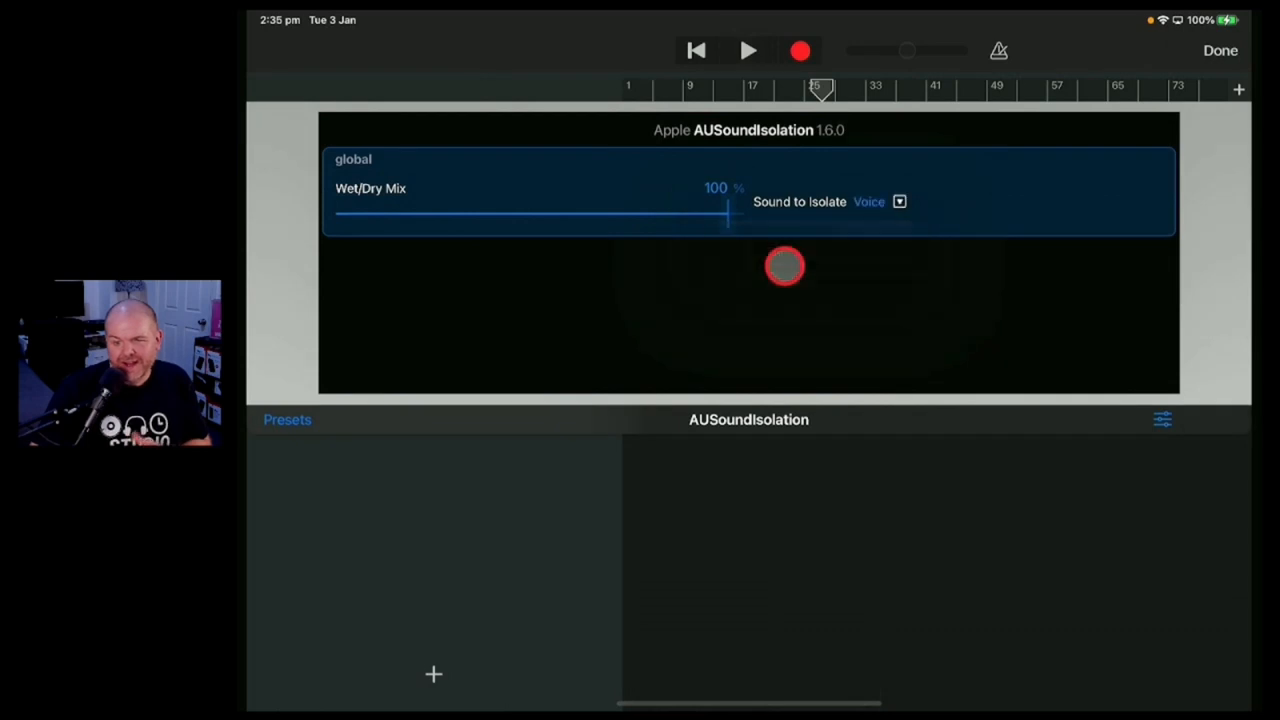
left_click_drag(785, 265, 963, 205)
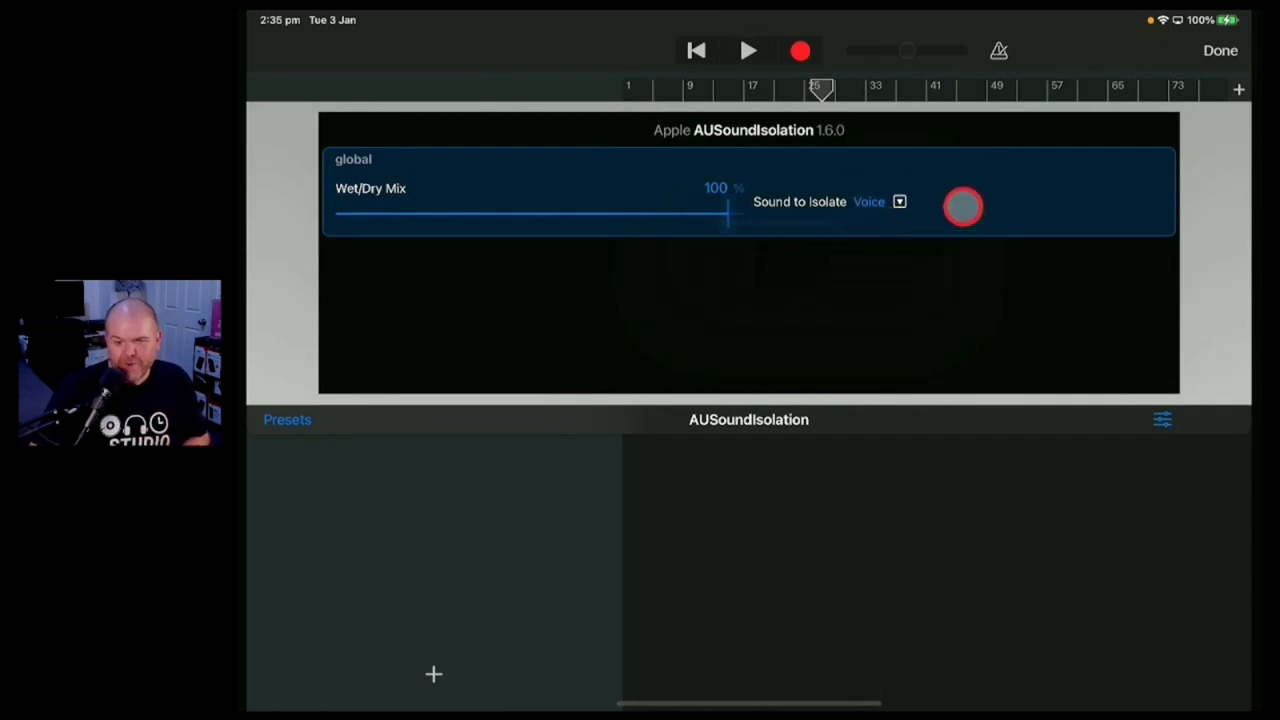
left_click(1220, 50)
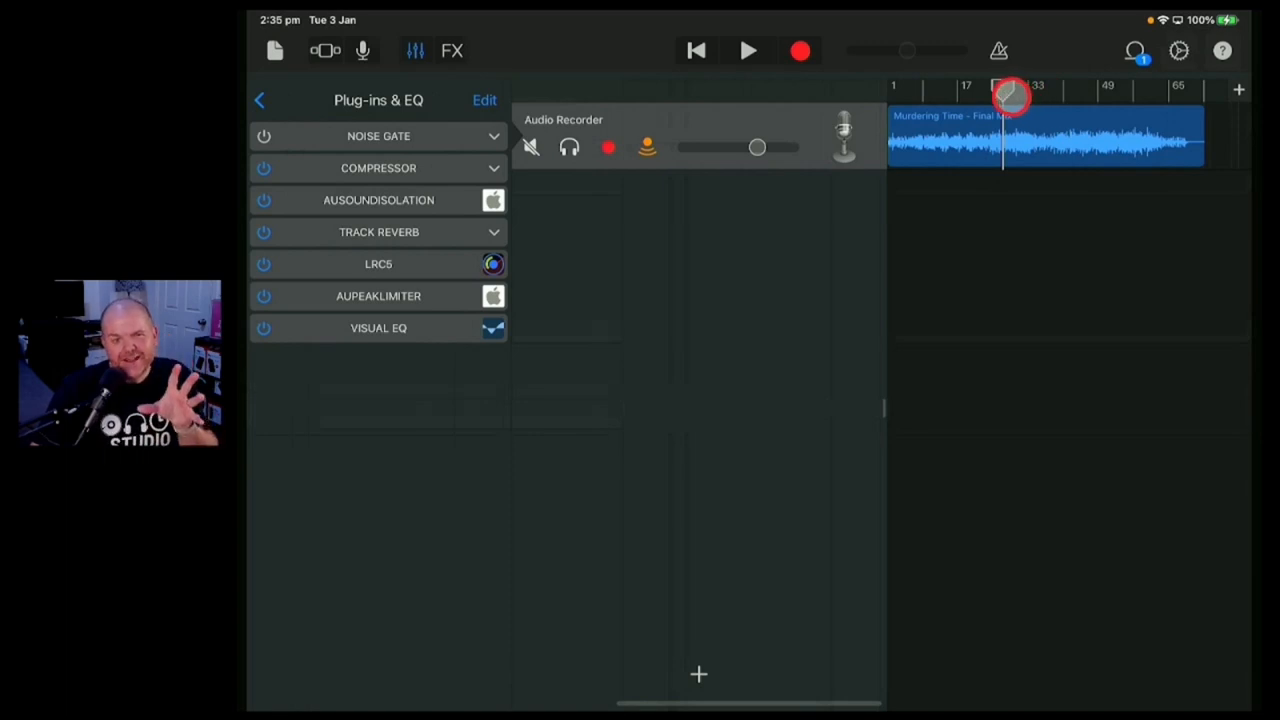
left_click(749, 51)
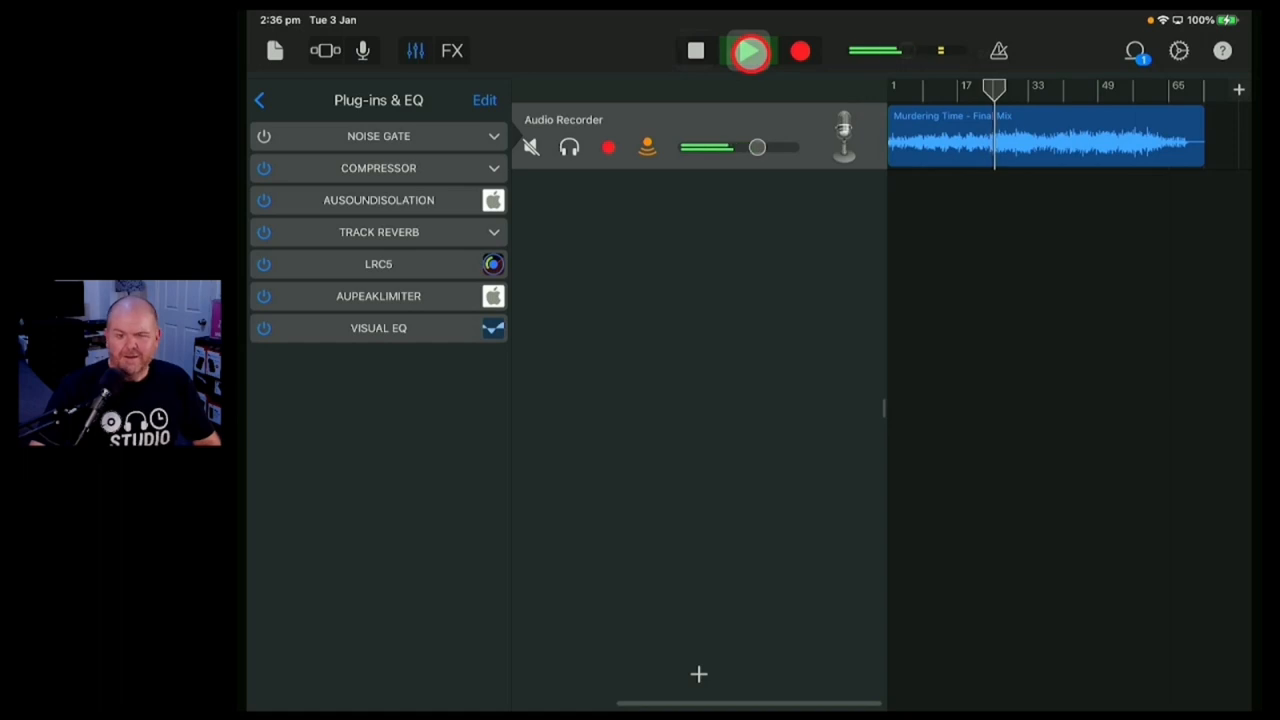
left_click(749, 51)
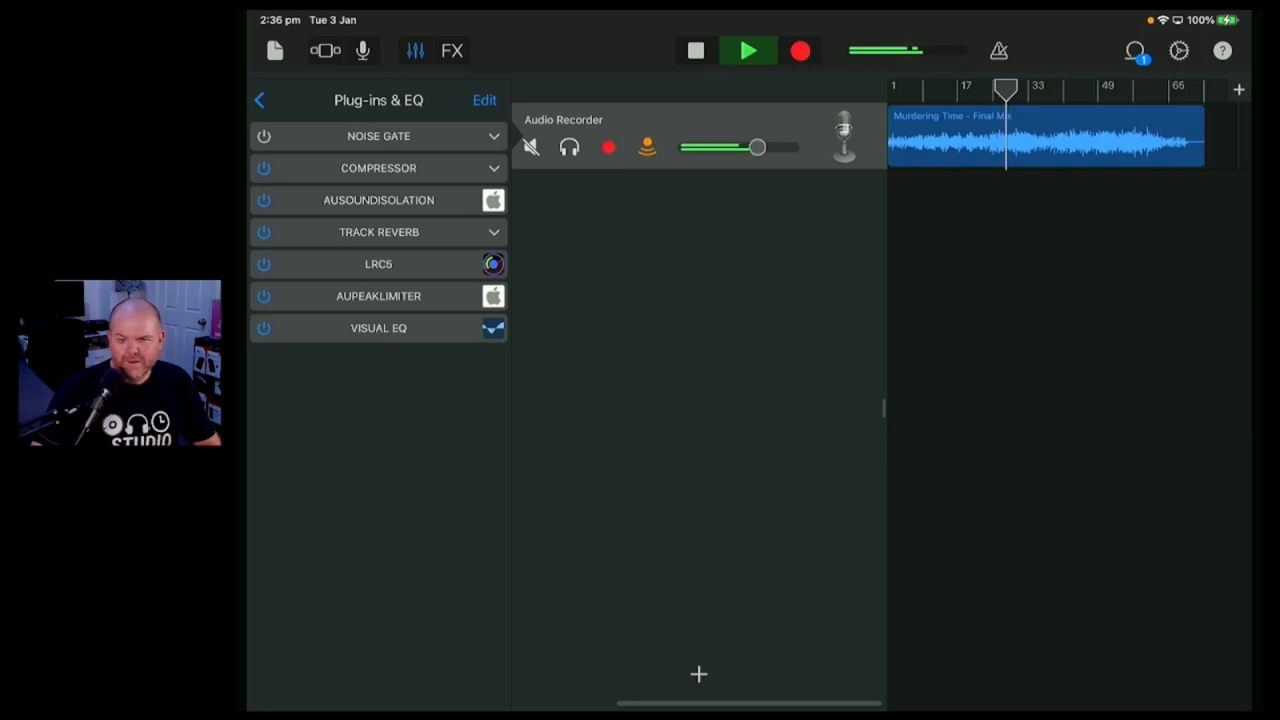
left_click(748, 50)
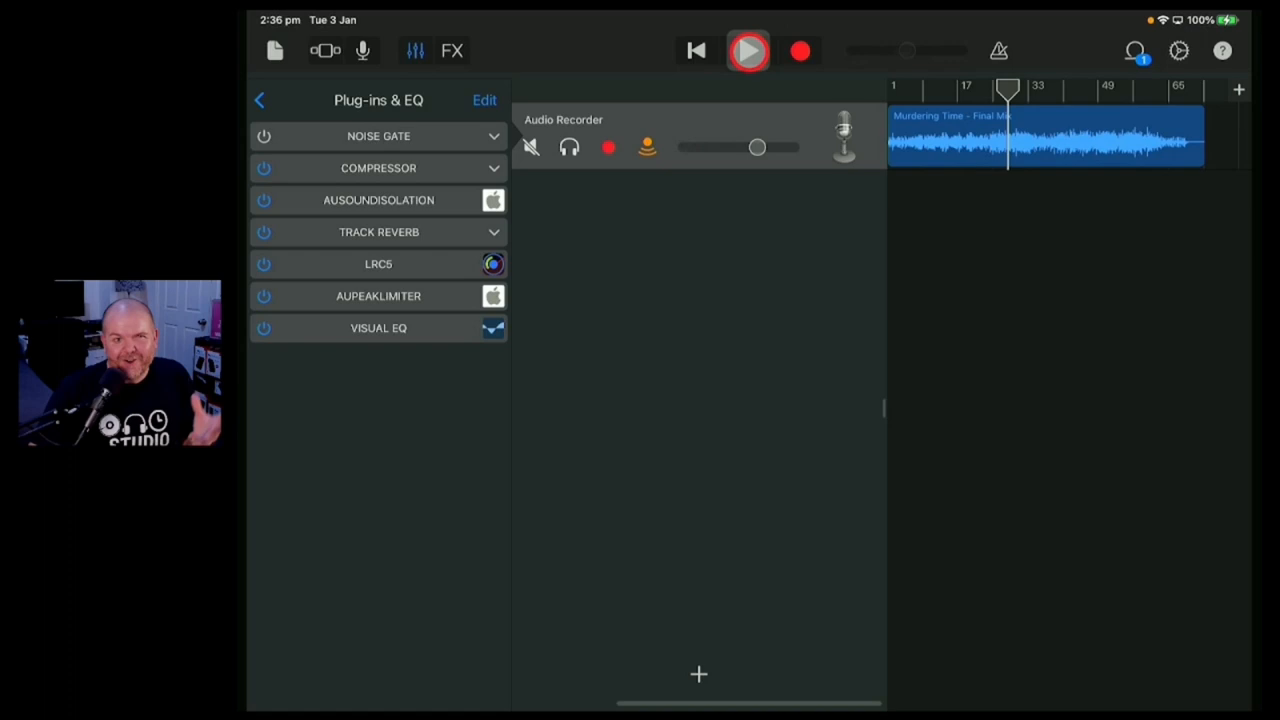
left_click(748, 51)
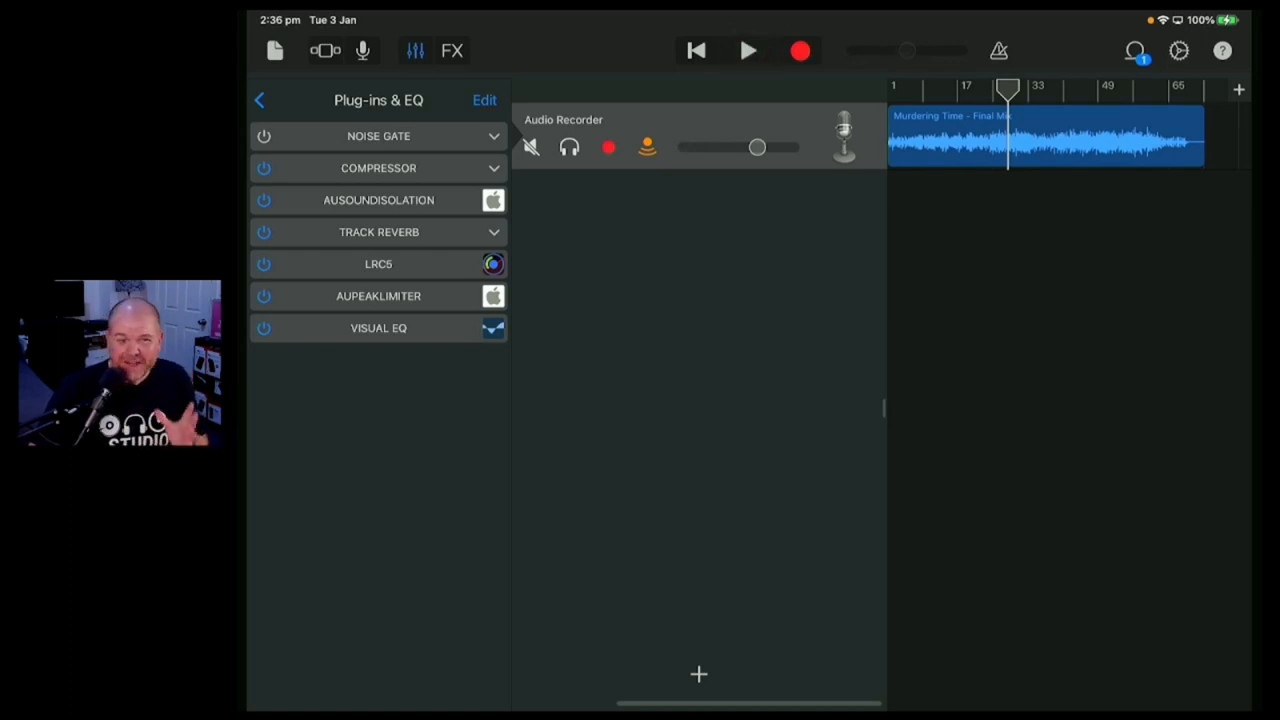
left_click(1015, 135)
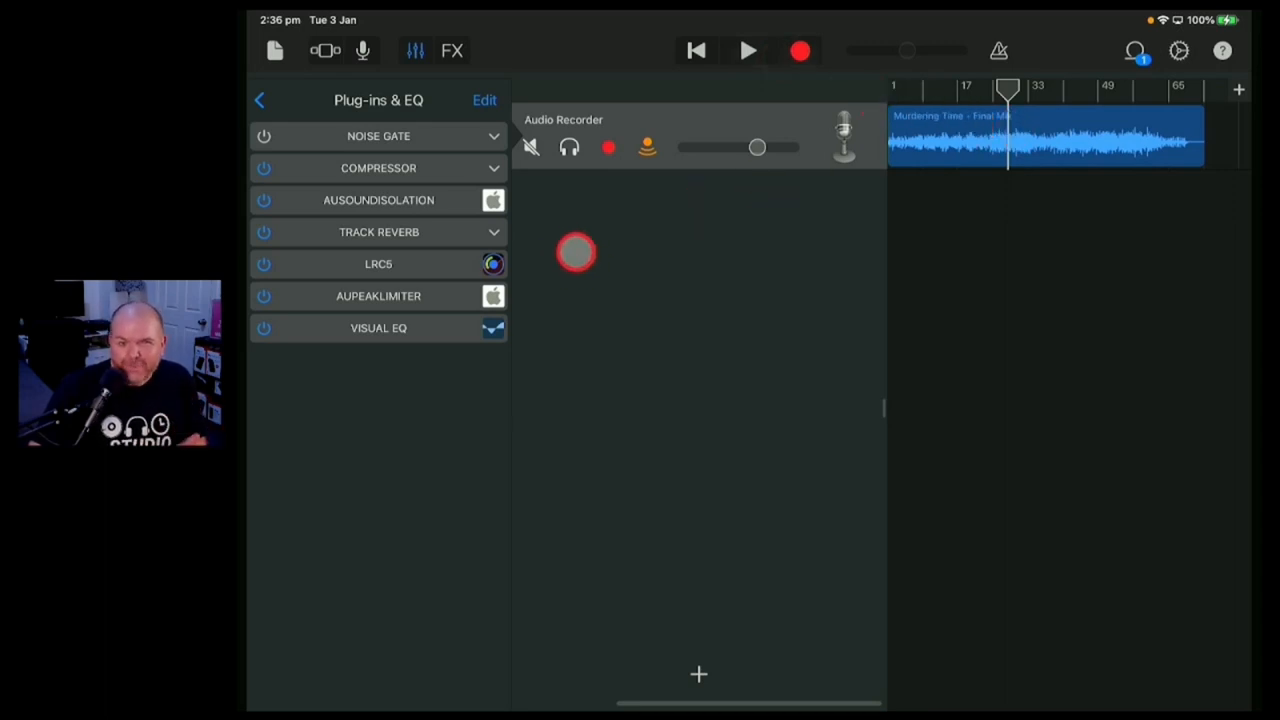
Reopen AUSoundIsolation and drag its Wet/Dry Mix slider to 33%
left_click(378, 199)
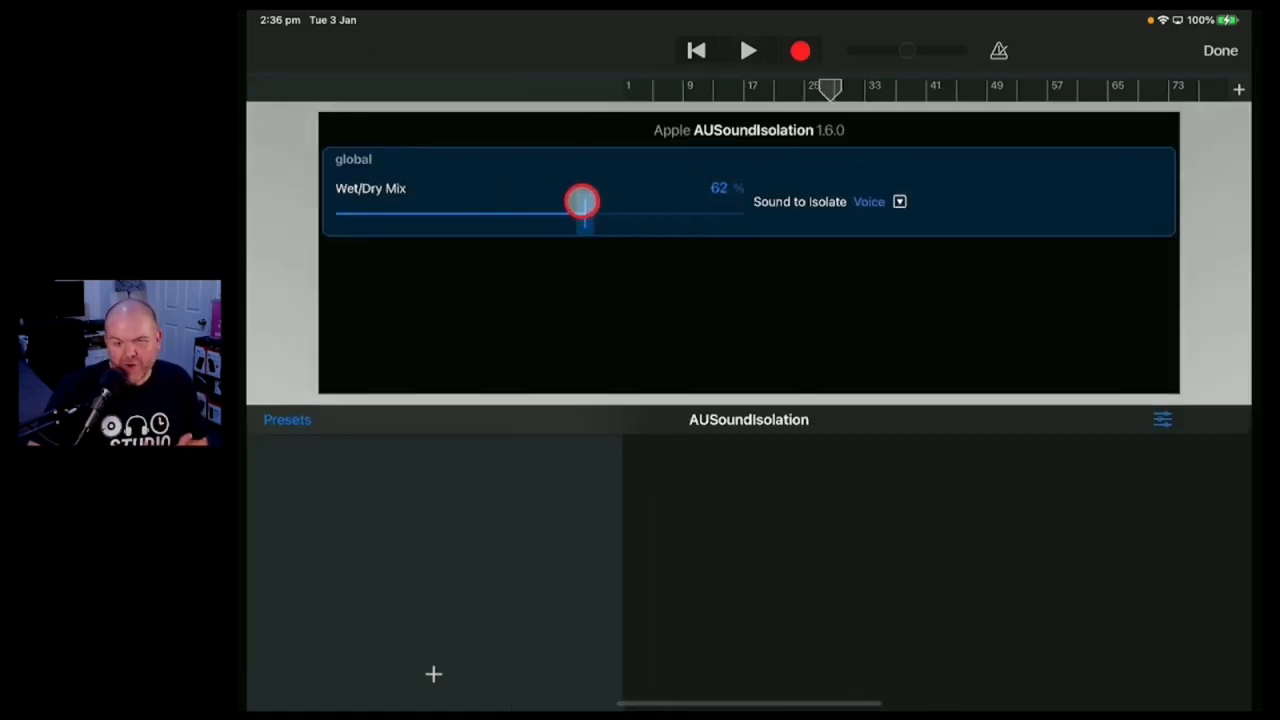
left_click_drag(583, 202, 712, 213)
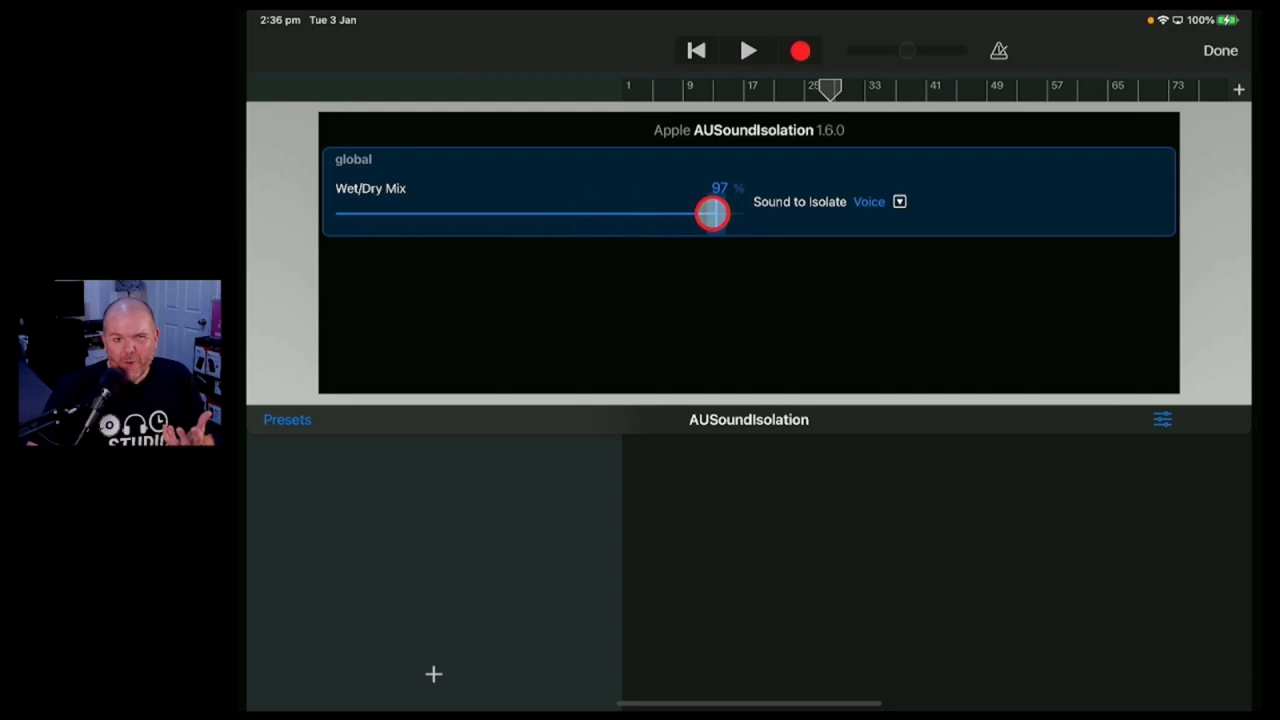
left_click_drag(712, 213, 602, 208)
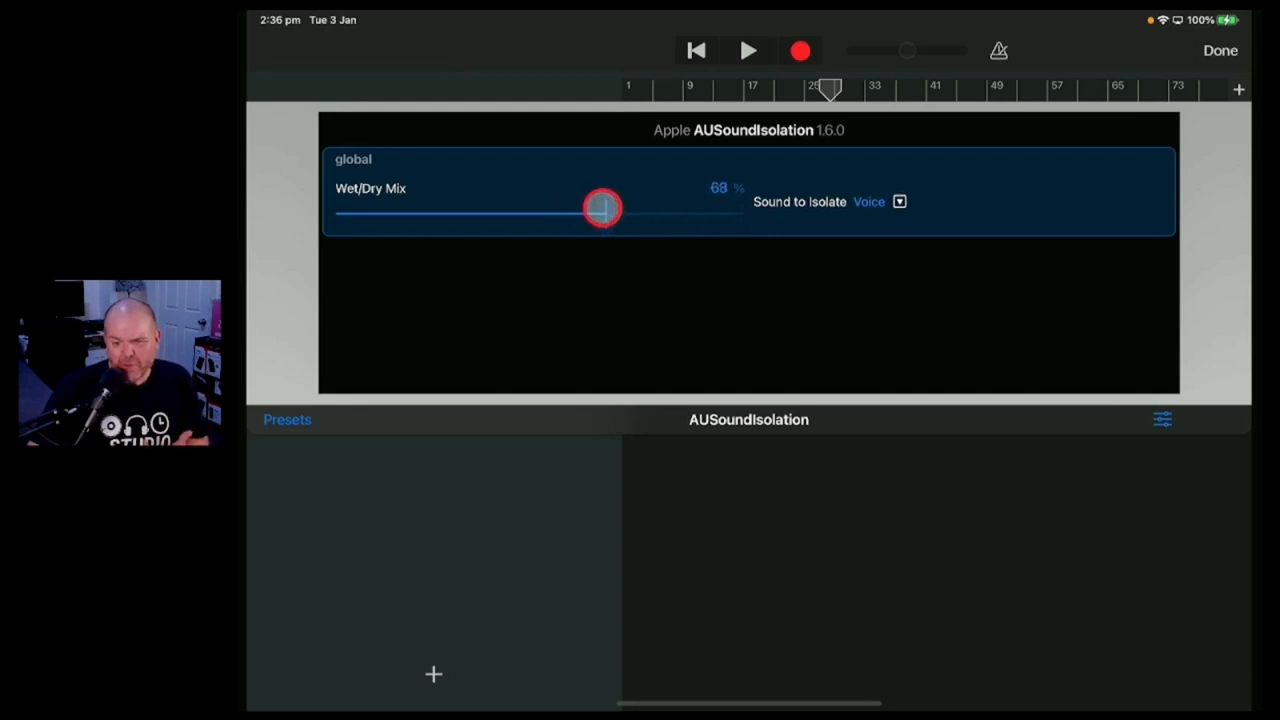
left_click_drag(603, 208, 473, 208)
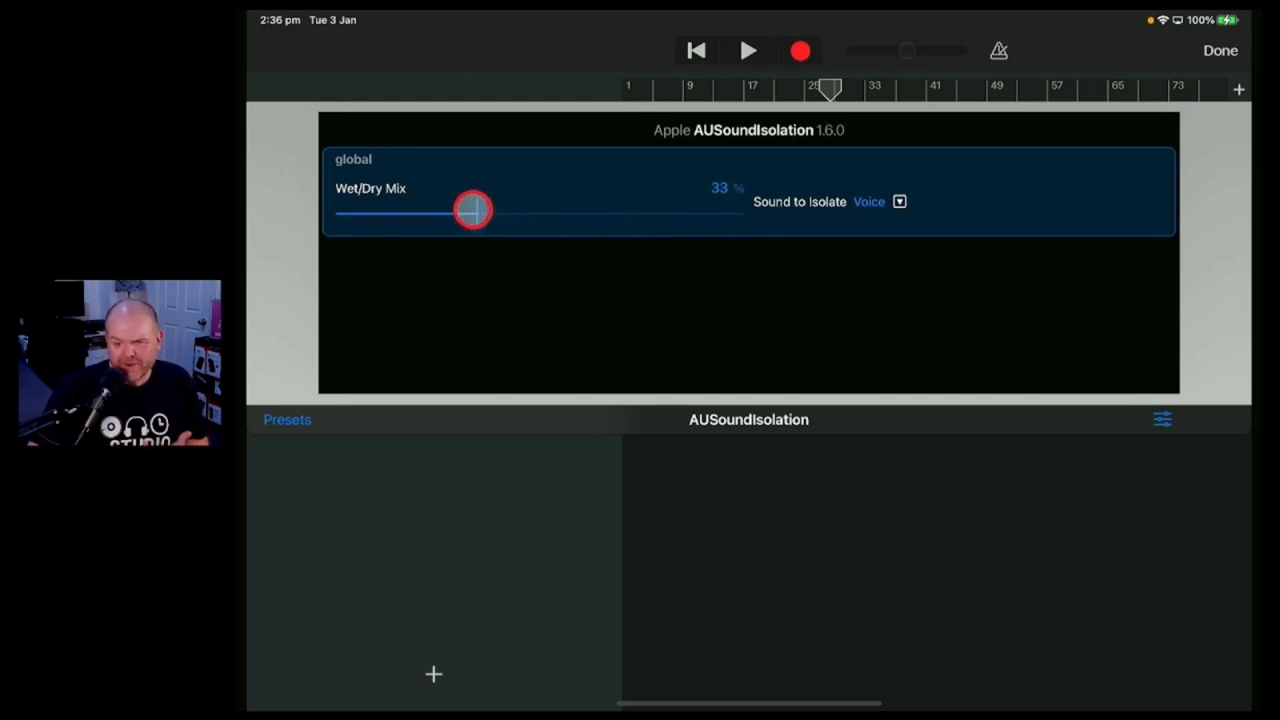
Play and stop the song to hear the 33% mix, then close the editor
left_click(749, 50)
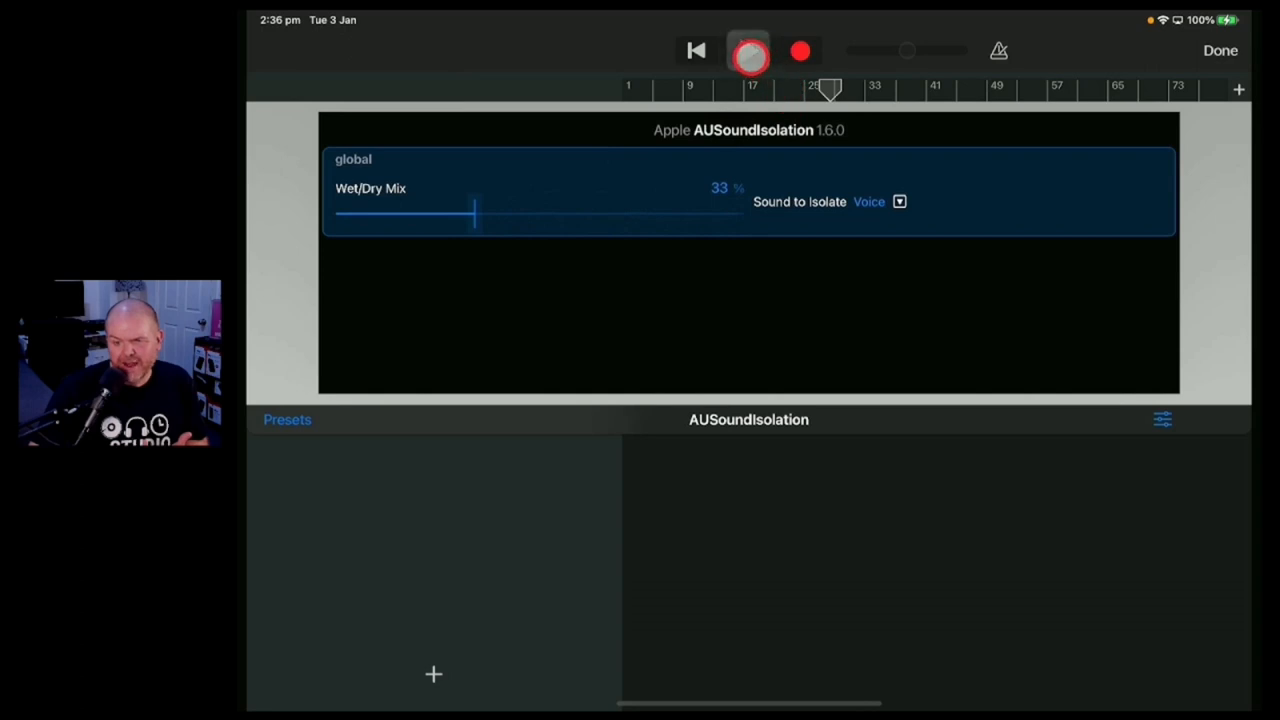
left_click(748, 50)
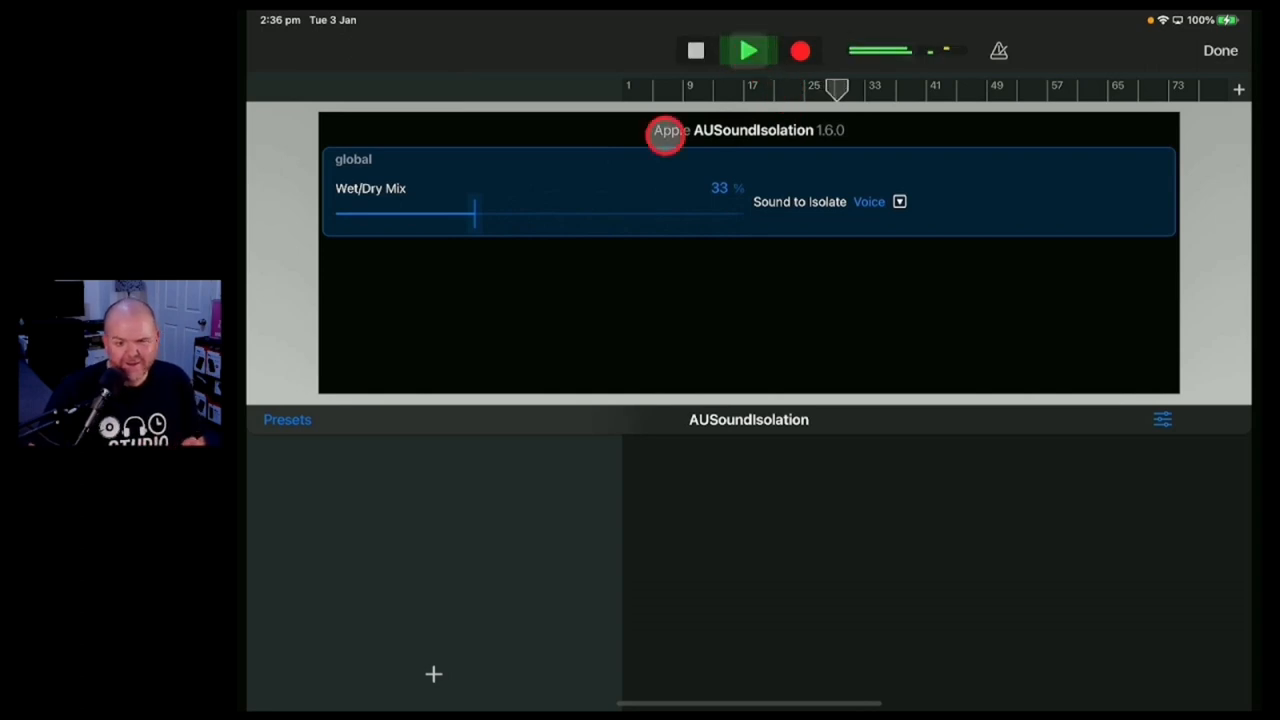
left_click(748, 50)
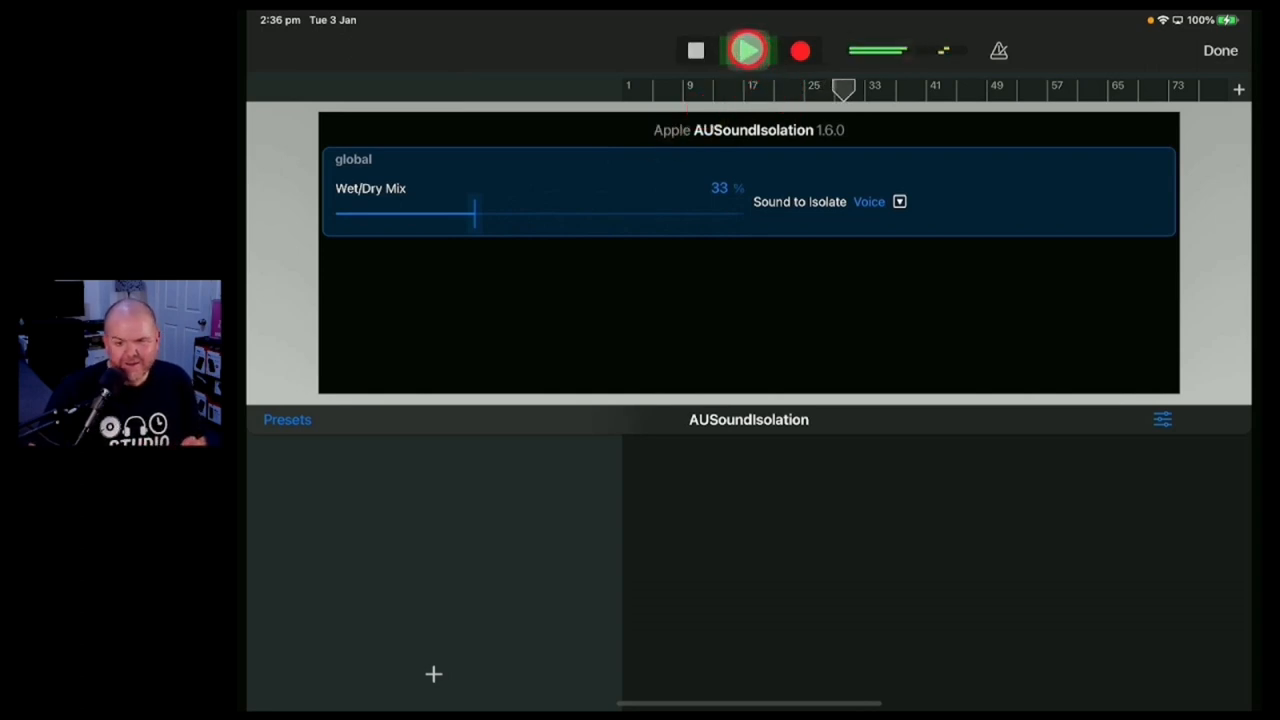
left_click(747, 50)
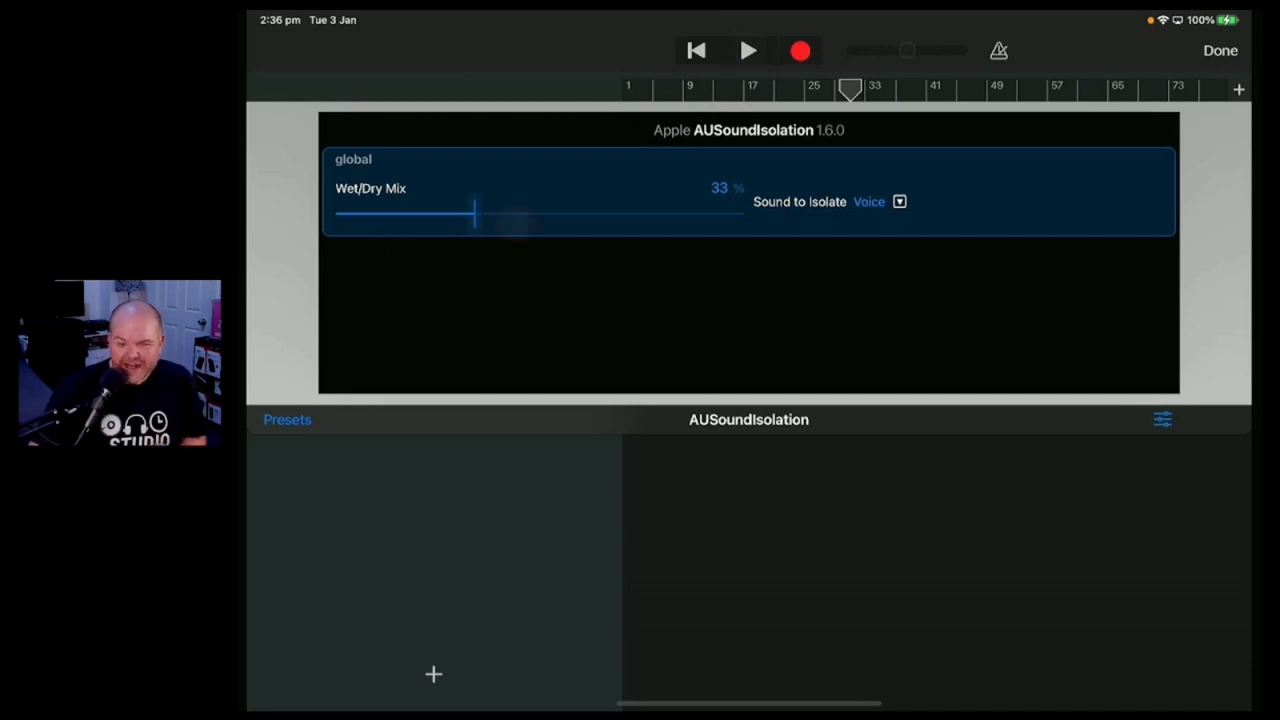
left_click(1220, 50)
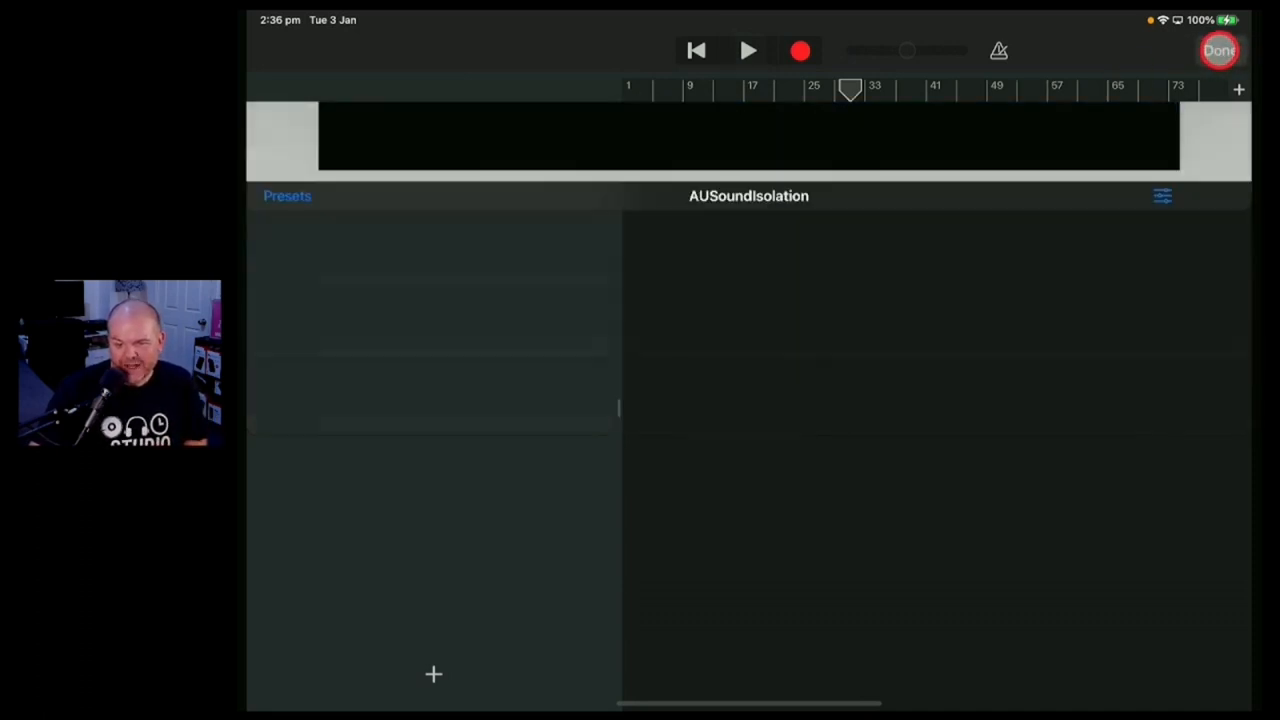